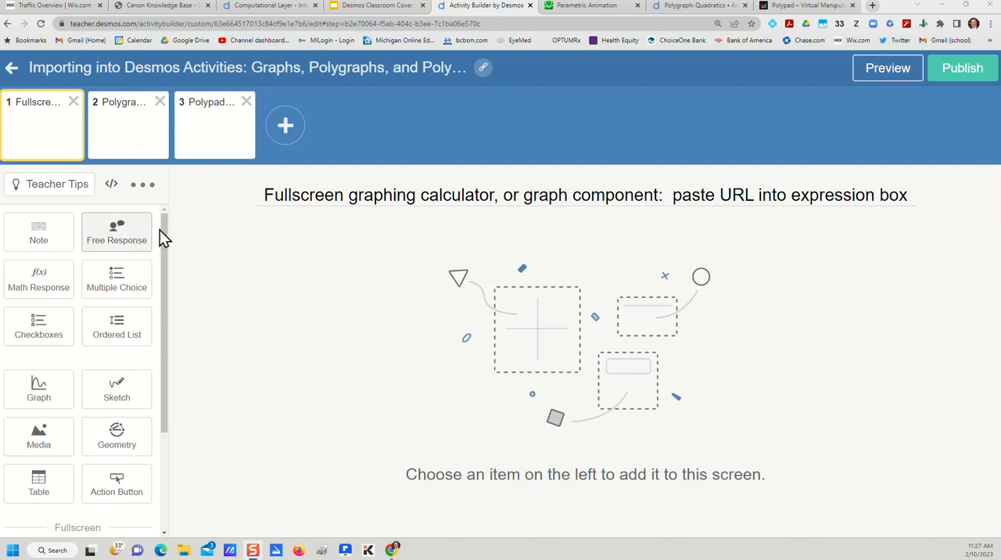
pyautogui.moveTo(202, 228)
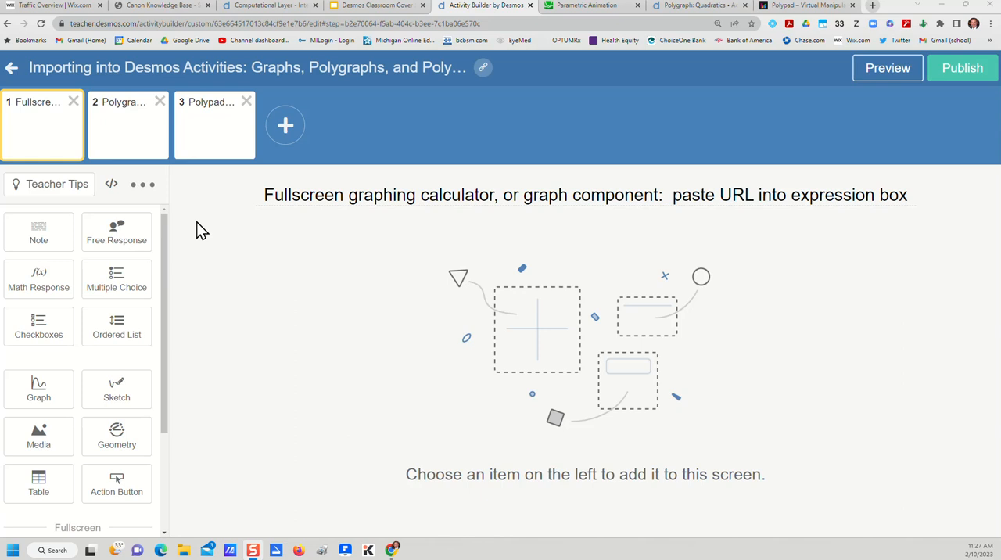
# Step: Add a fullscreen Graphing calculator to screen 1 from the component list
pyautogui.scroll(-3)
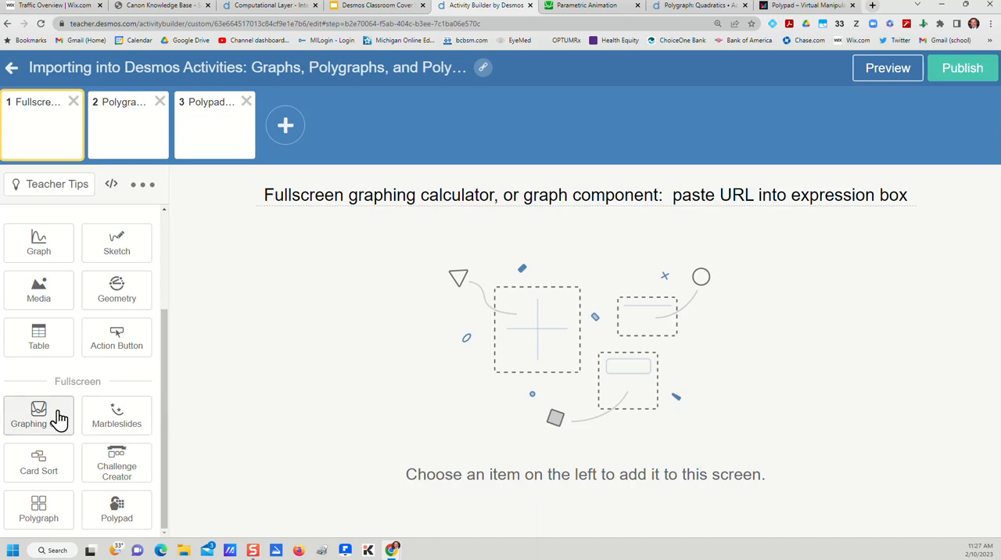
pyautogui.click(38, 415)
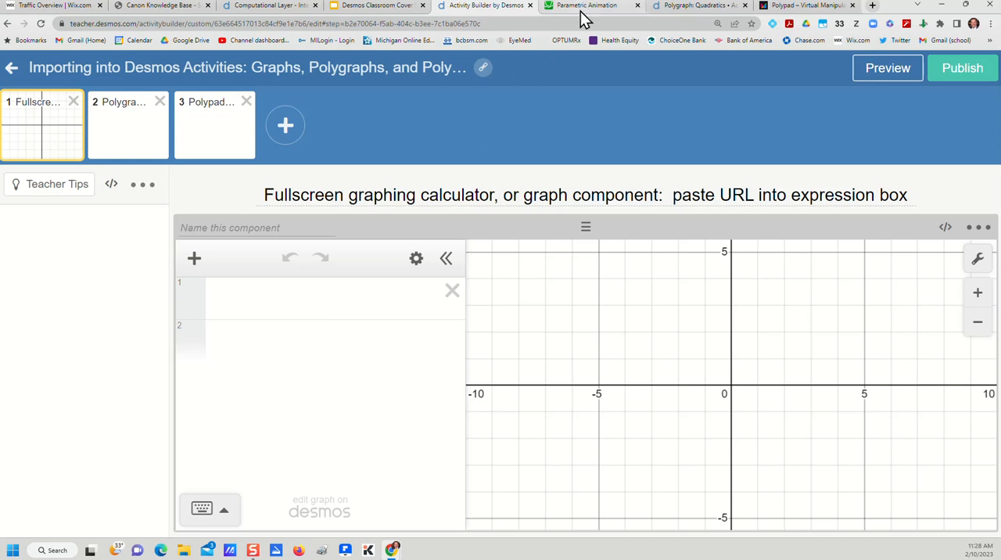
# Step: Browse the Parametric Animation graph's expressions, copy its link, and return to Activity Builder
pyautogui.click(592, 6)
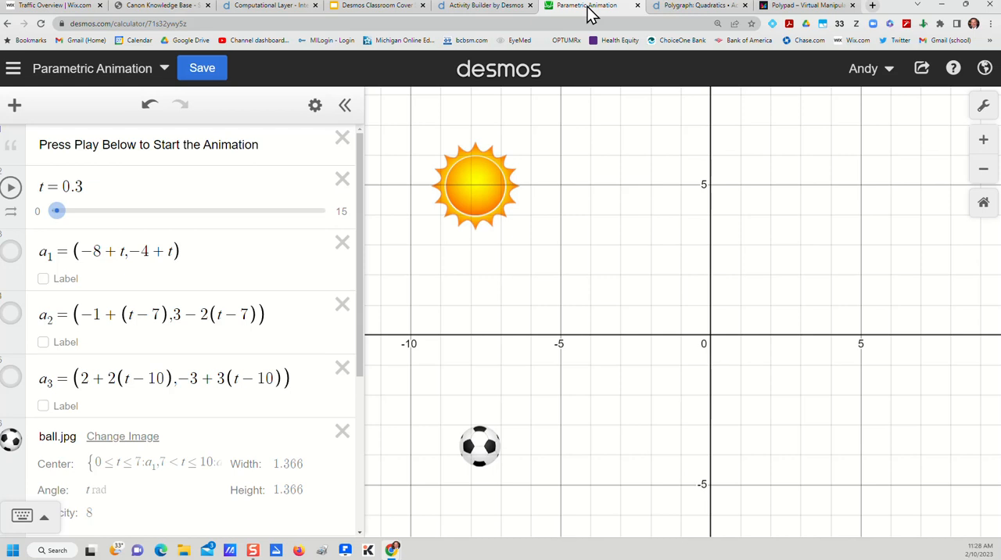
pyautogui.scroll(-3)
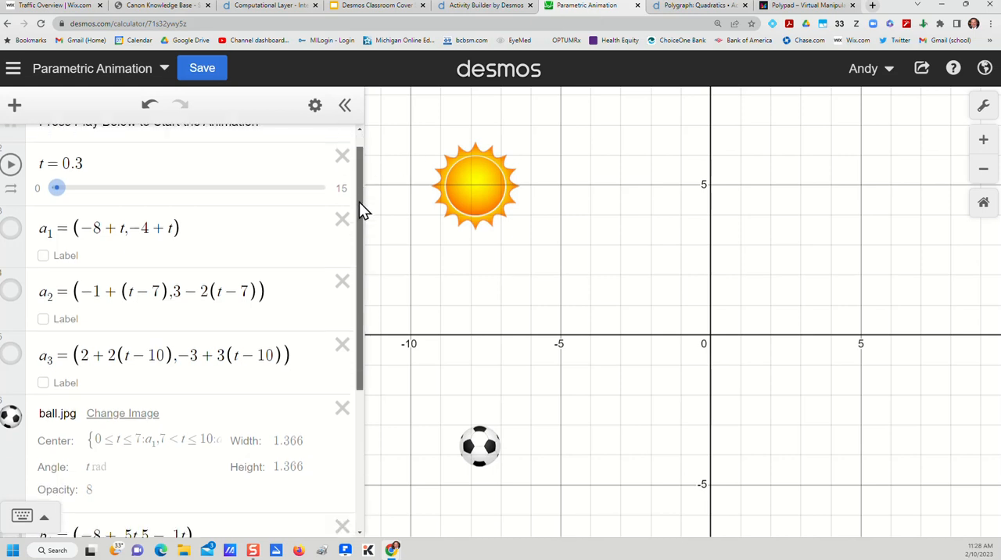
pyautogui.scroll(-3)
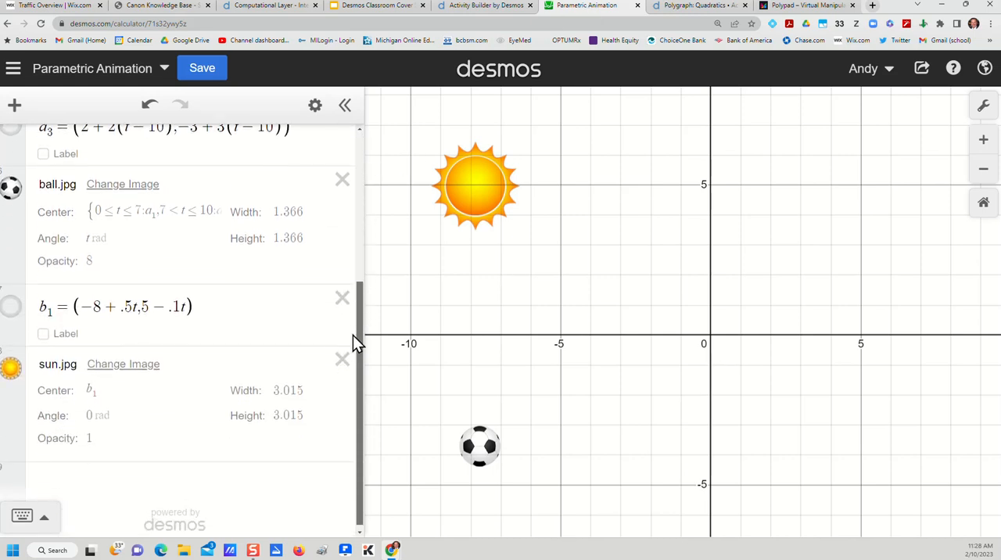
pyautogui.scroll(3)
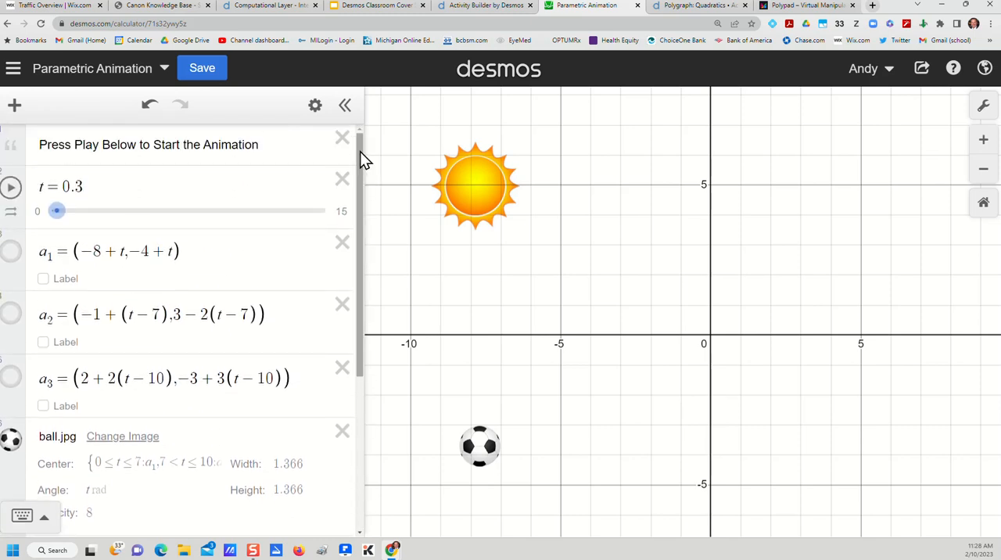
pyautogui.moveTo(293, 72)
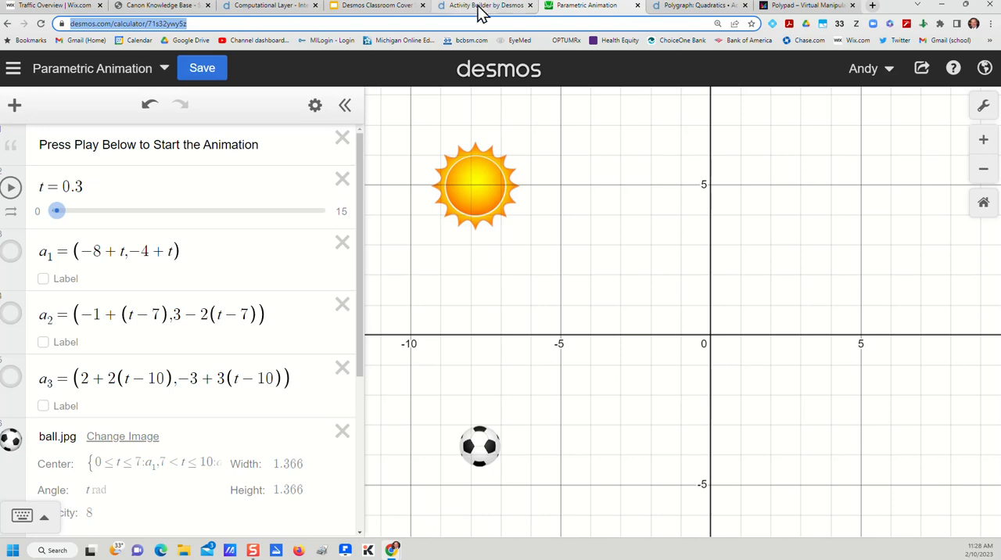
pyautogui.click(485, 6)
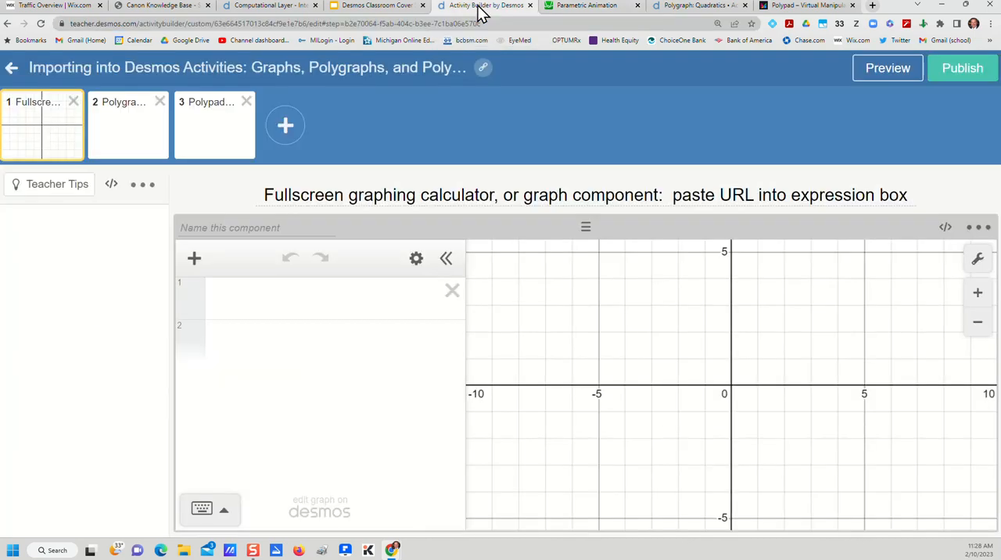
# Step: Paste the Parametric Animation link into the calculator and check the animation in student preview
pyautogui.click(329, 297)
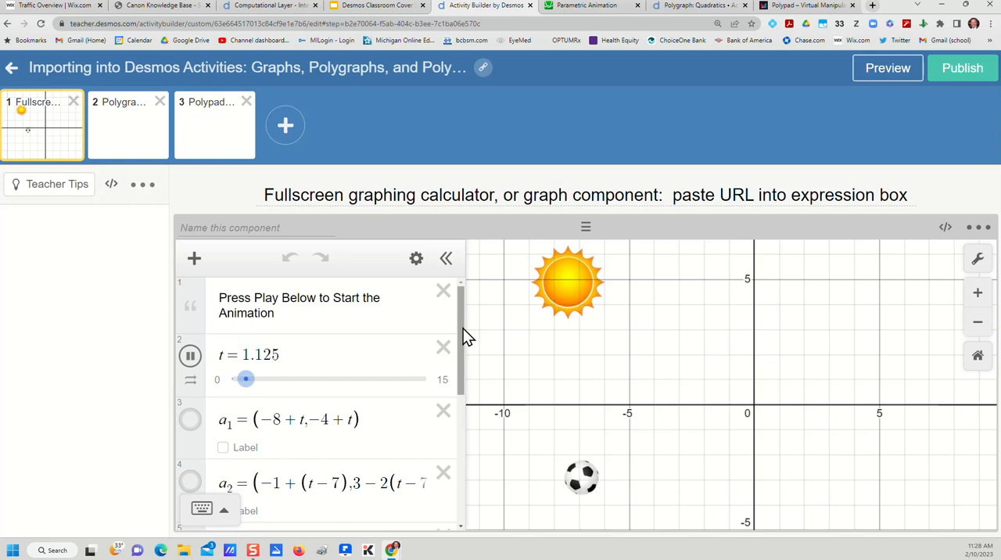
pyautogui.scroll(-3)
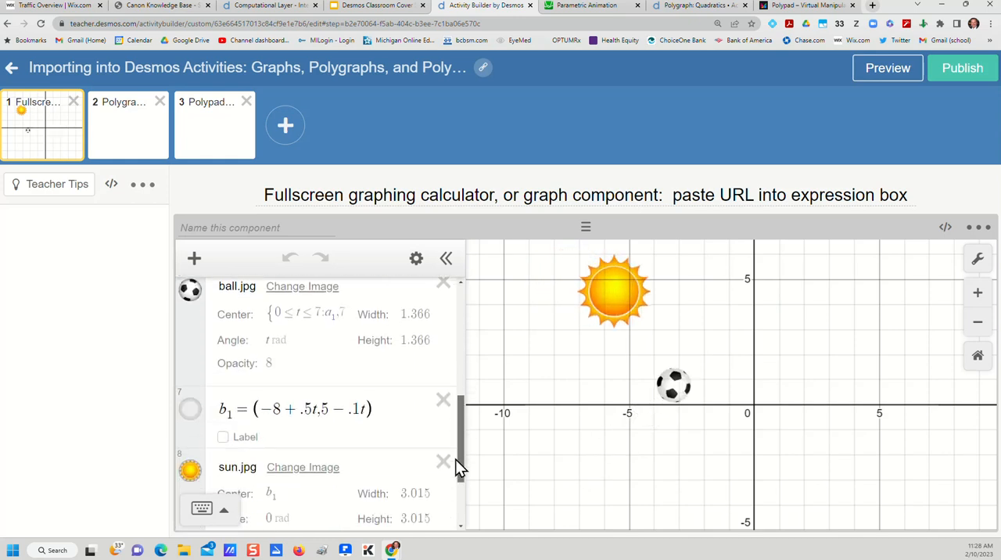
pyautogui.click(887, 67)
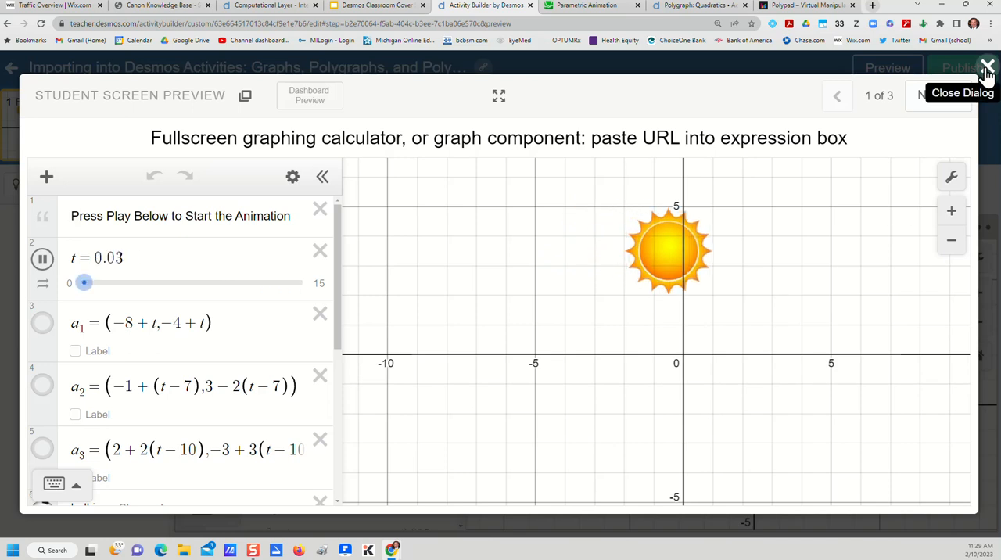
pyautogui.click(987, 67)
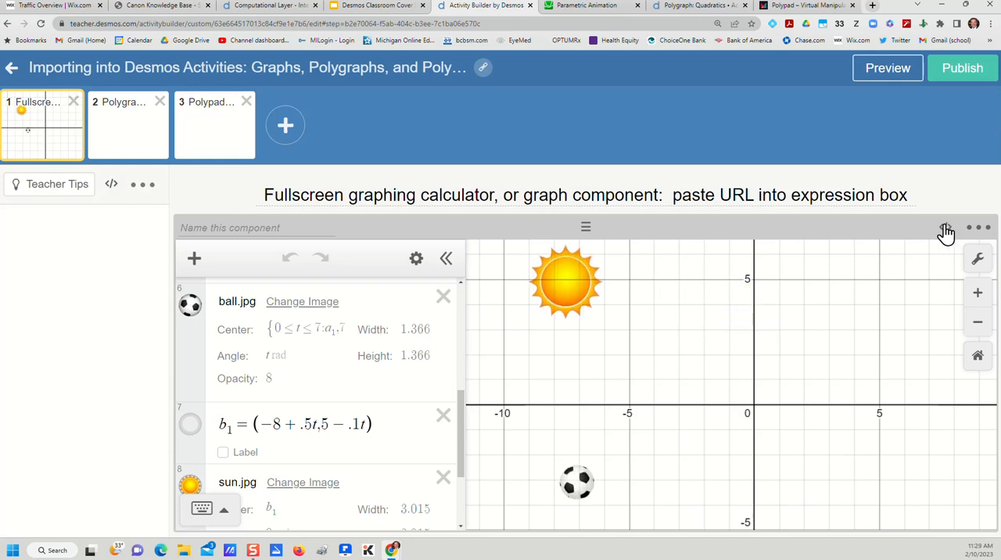
# Step: Delete the fullscreen calculator, add a Graph component, and start editing it
pyautogui.click(978, 227)
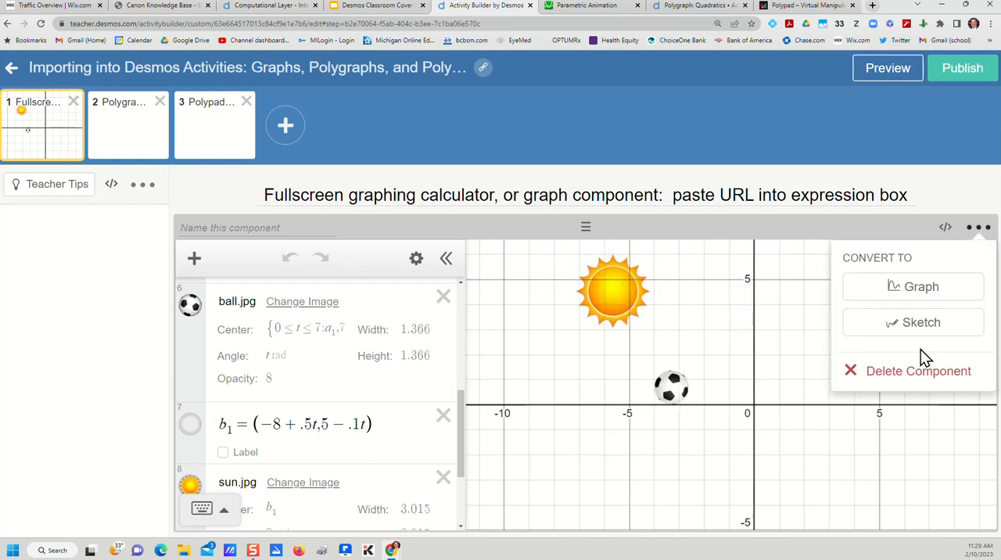
pyautogui.click(918, 370)
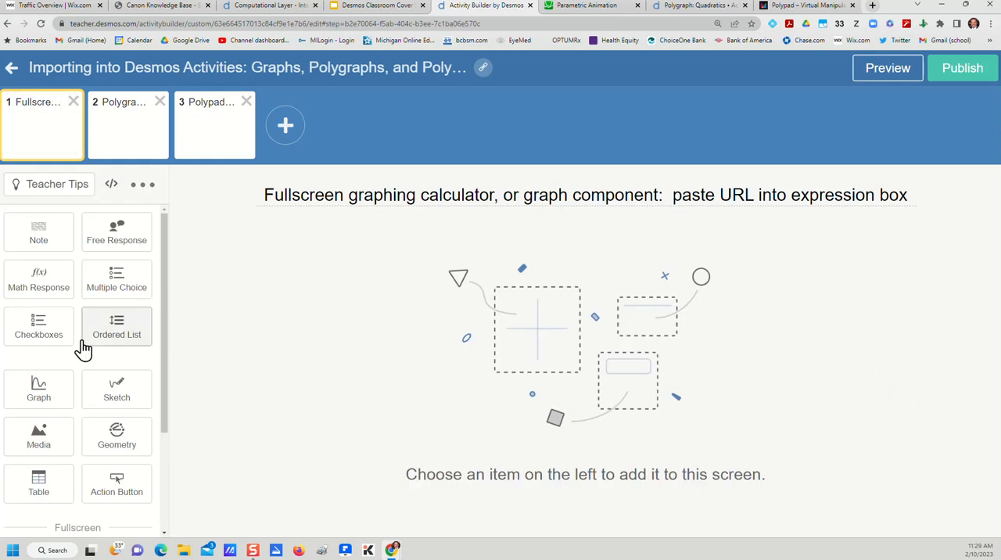
pyautogui.moveTo(39, 389)
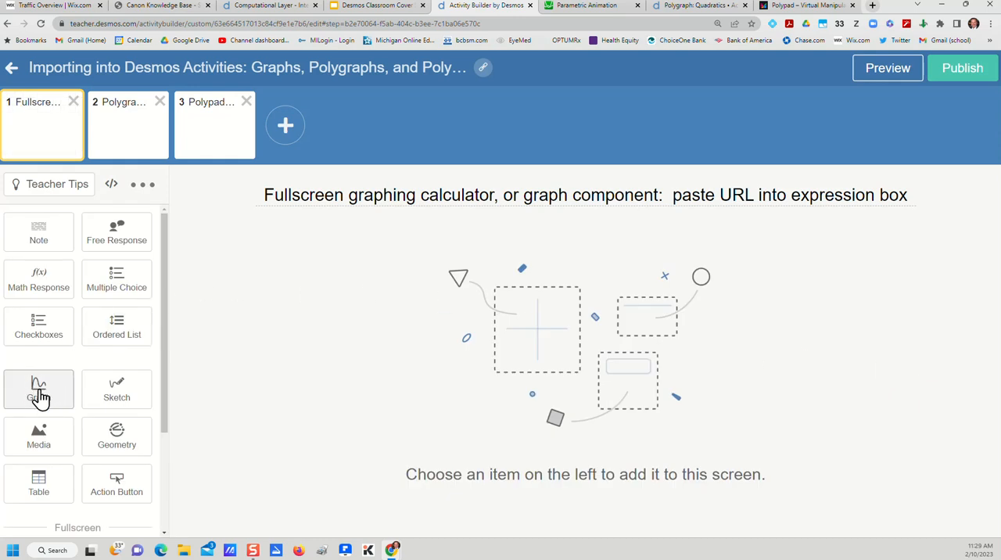
pyautogui.click(38, 389)
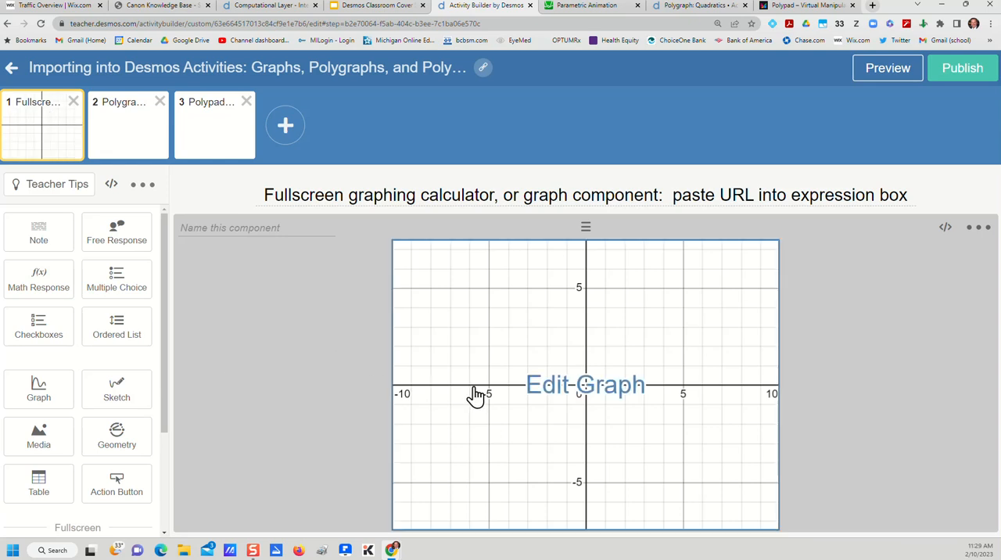
pyautogui.moveTo(559, 393)
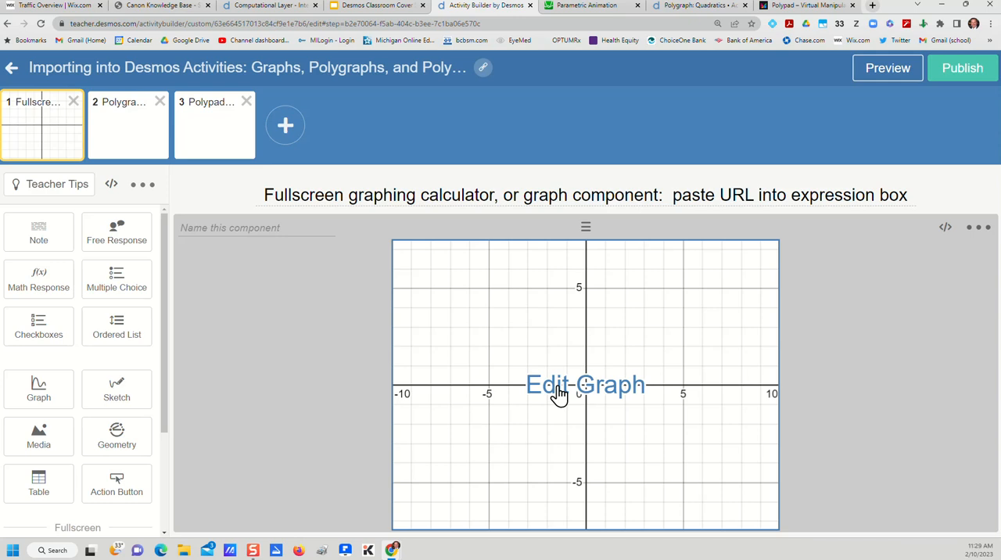
pyautogui.click(585, 384)
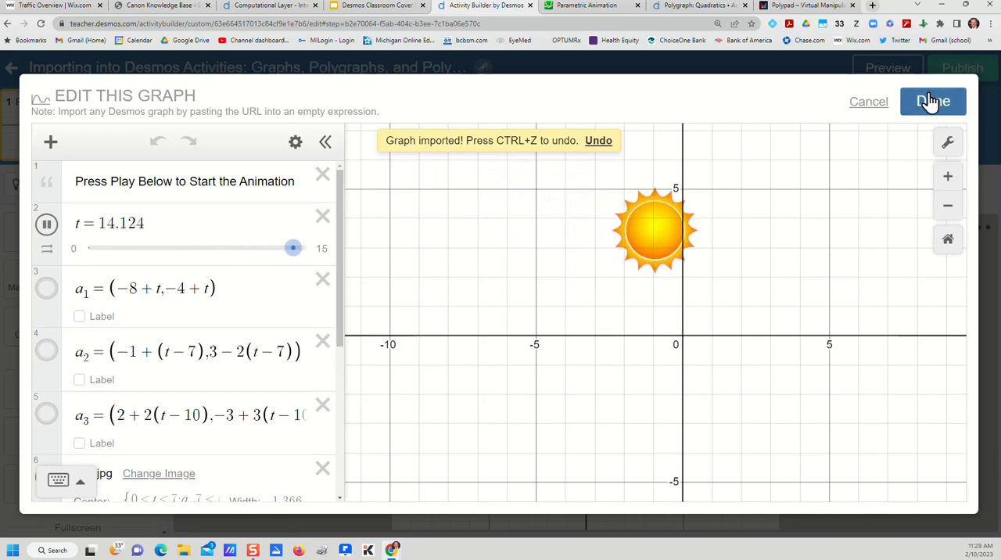
# Step: Finish editing the graph component, keeping the imported Parametric Animation graph
pyautogui.click(932, 101)
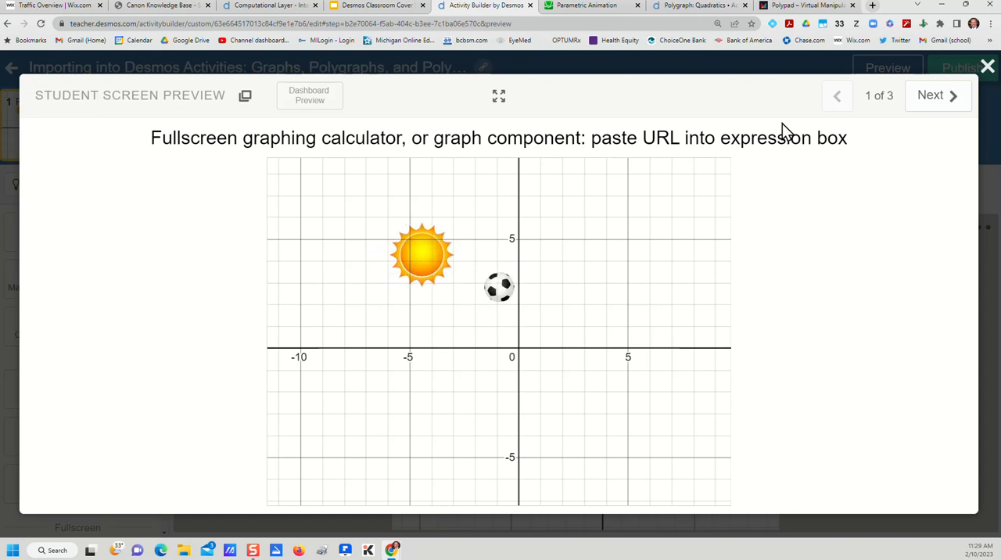
pyautogui.click(987, 67)
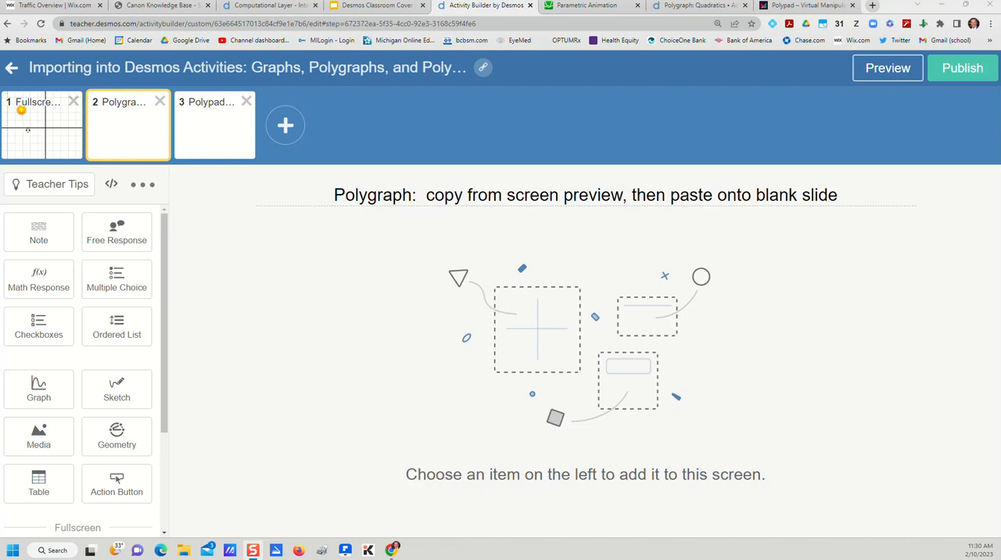
pyautogui.moveTo(404, 223)
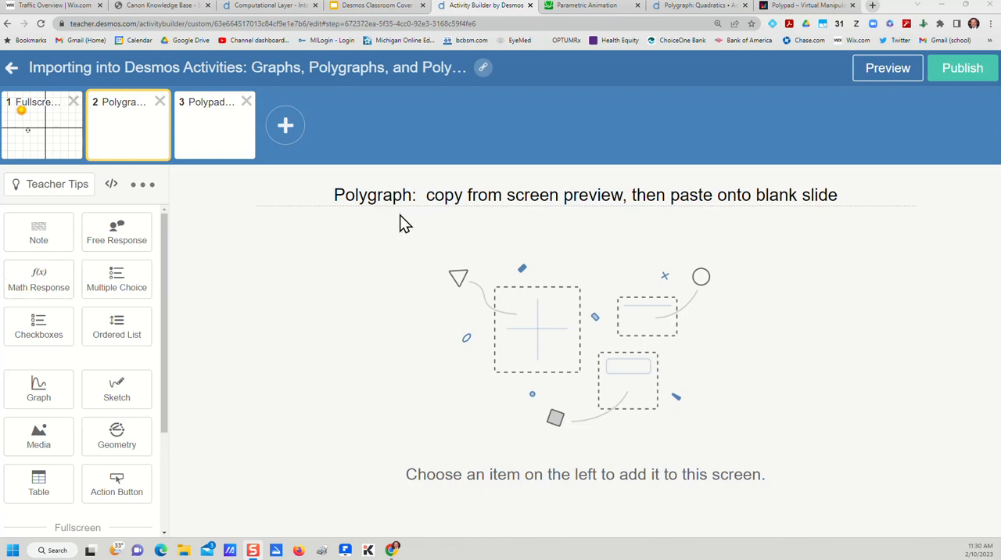
pyautogui.moveTo(427, 220)
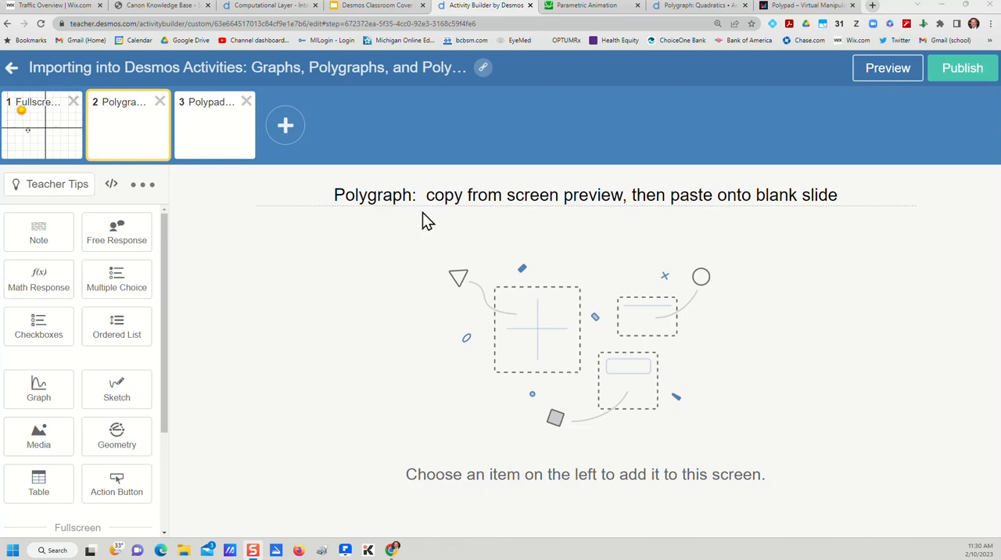
pyautogui.moveTo(444, 221)
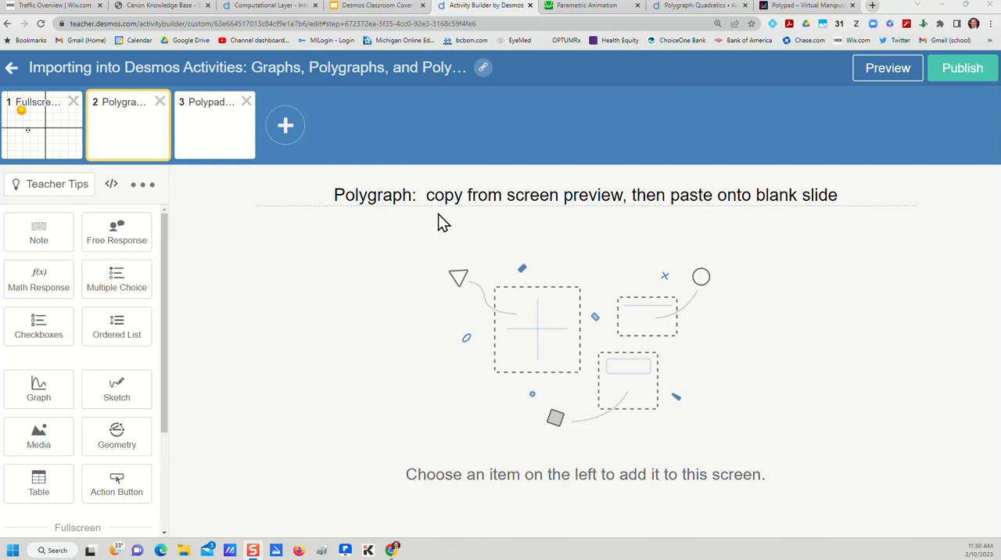
pyautogui.moveTo(452, 287)
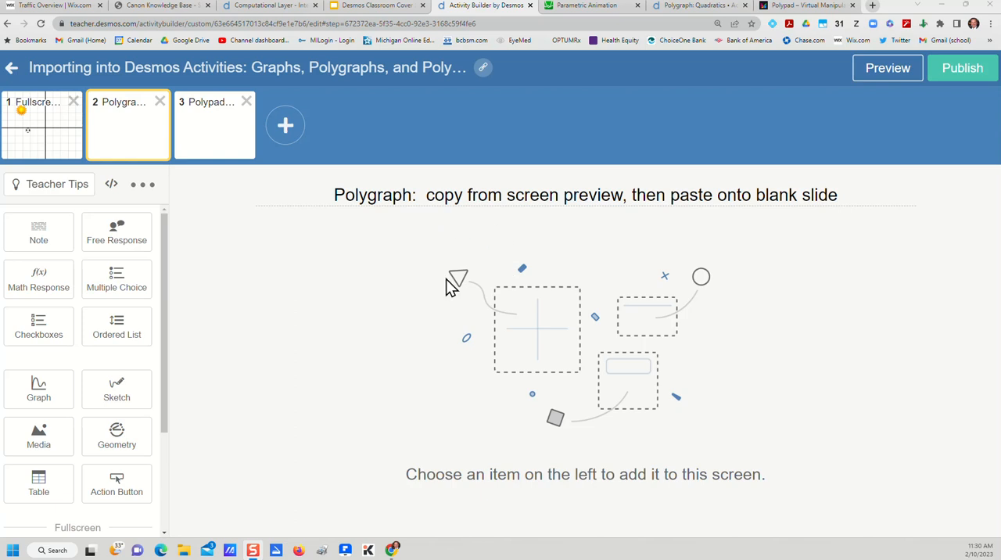
pyautogui.moveTo(671, 48)
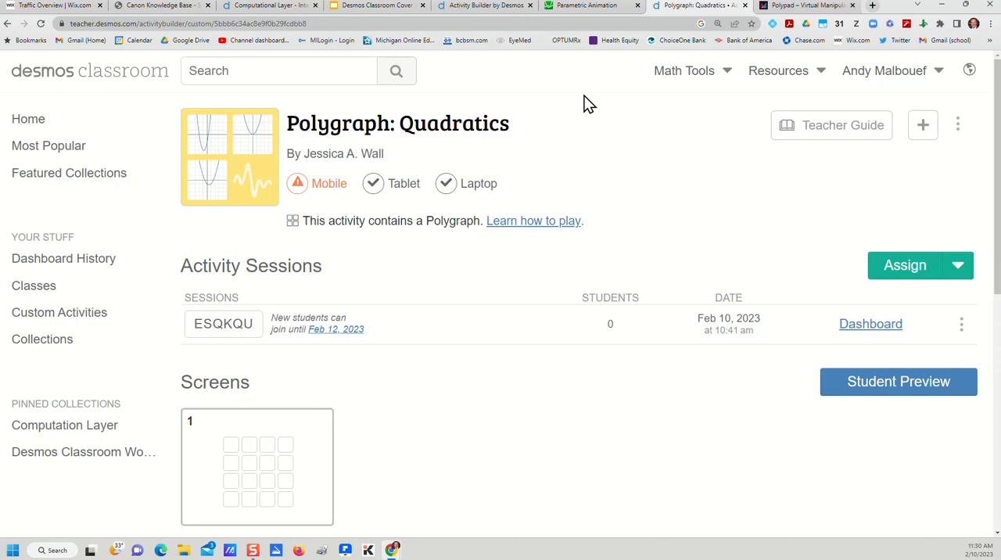
pyautogui.moveTo(461, 256)
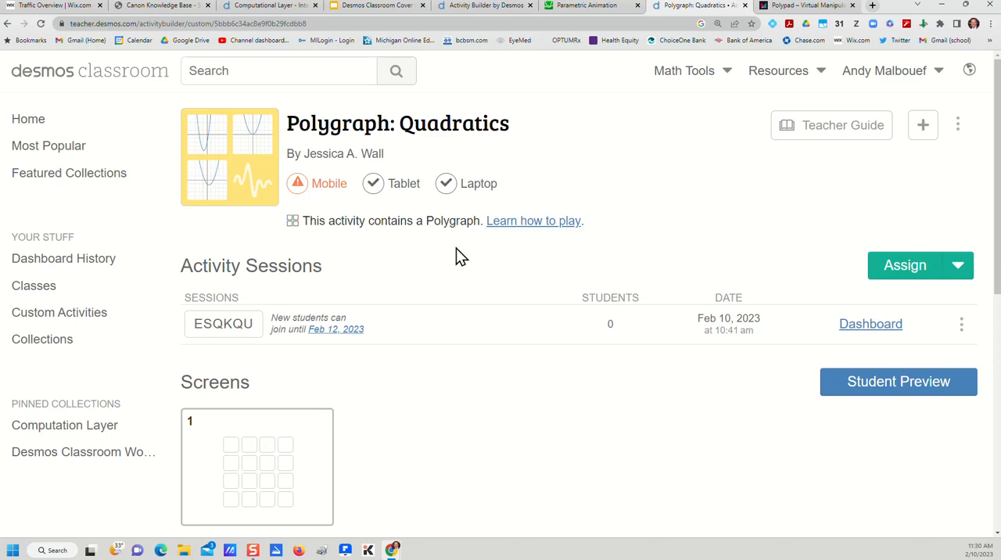
pyautogui.moveTo(403, 147)
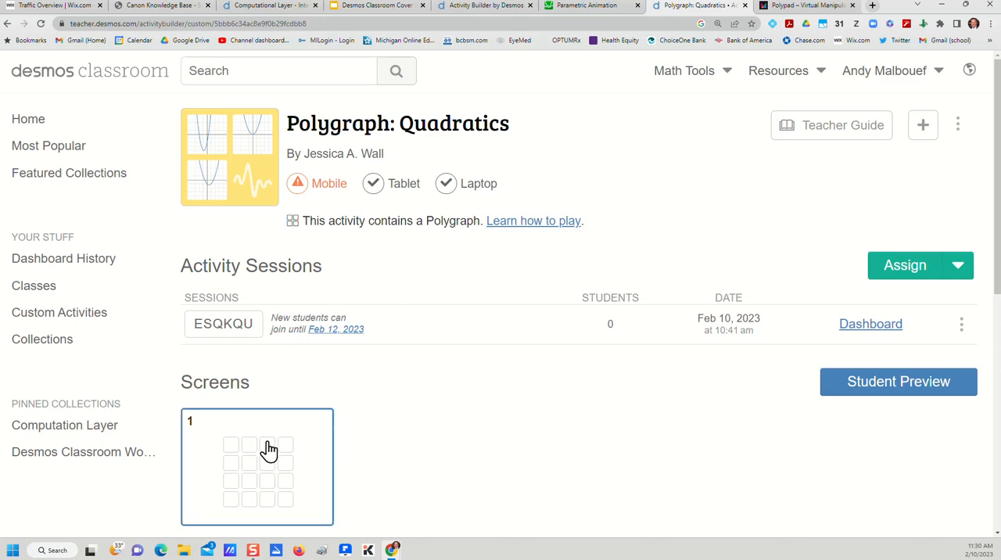
# Step: Preview the Polygraph: Quadratics screen and copy it
pyautogui.click(898, 382)
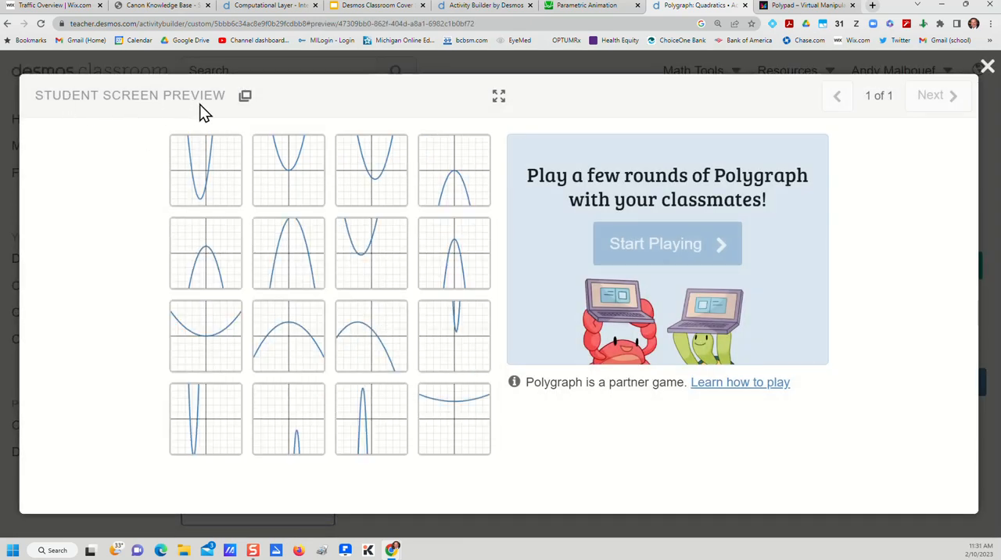
pyautogui.moveTo(245, 94)
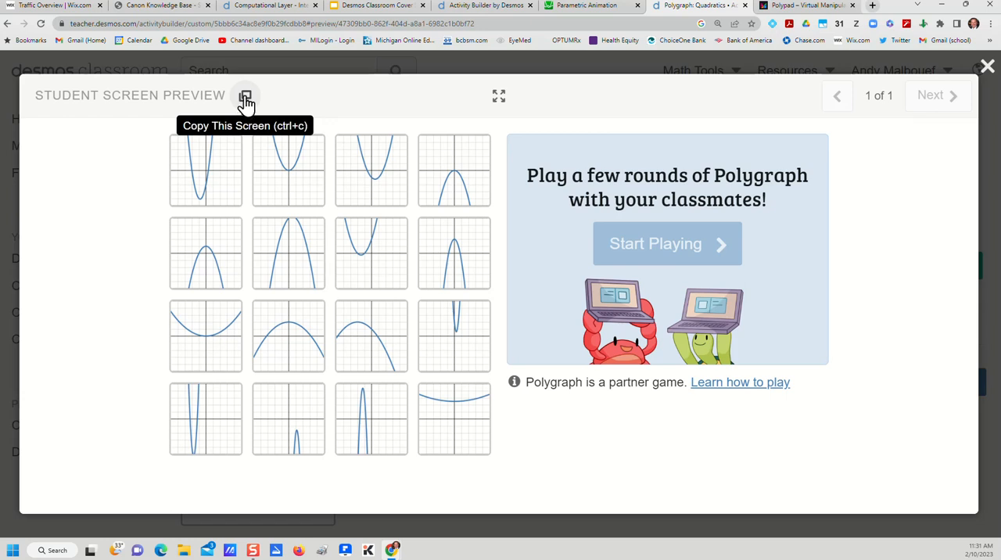
pyautogui.click(245, 96)
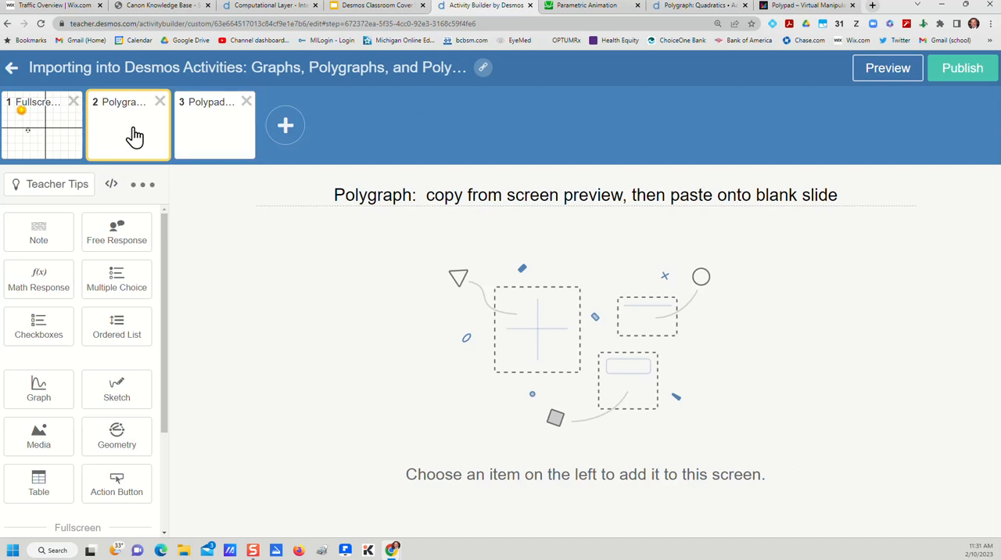
pyautogui.moveTo(124, 124)
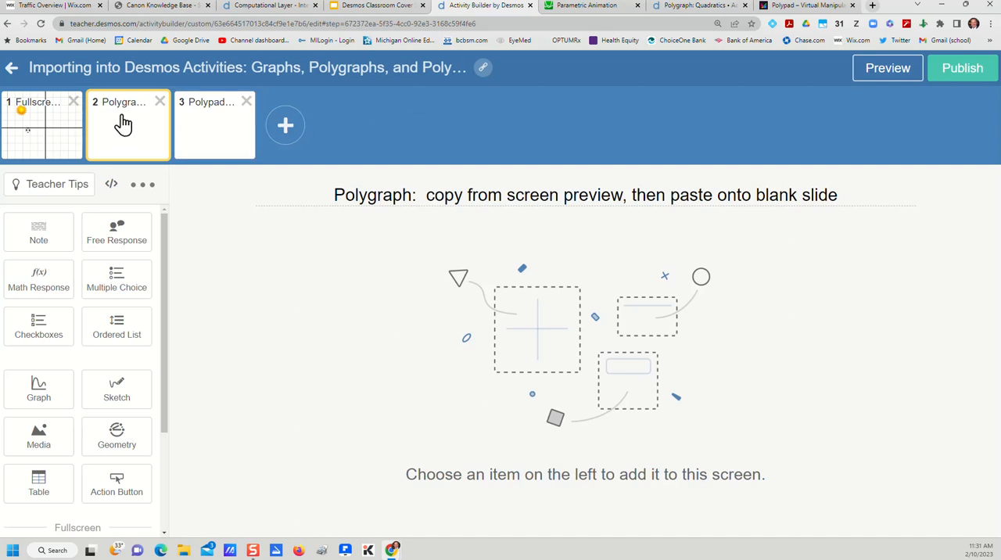
pyautogui.moveTo(124, 133)
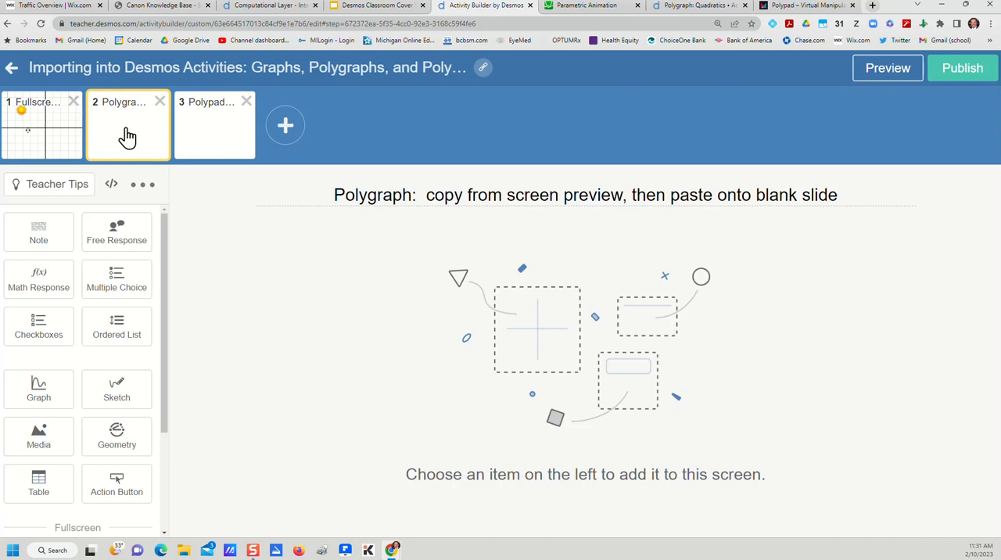
# Step: Select screen 2 as the destination for the pasted Polygraph screen
pyautogui.click(128, 125)
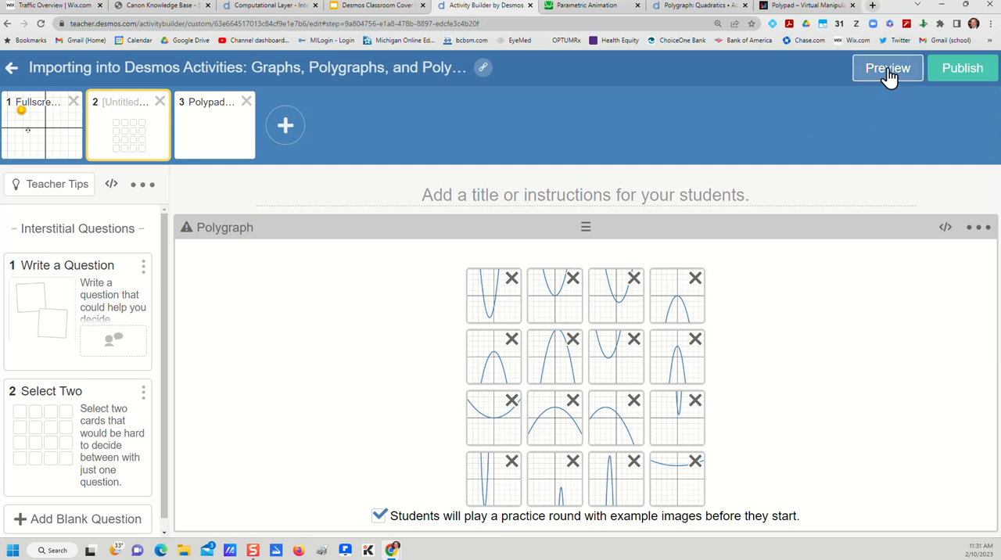
pyautogui.click(887, 68)
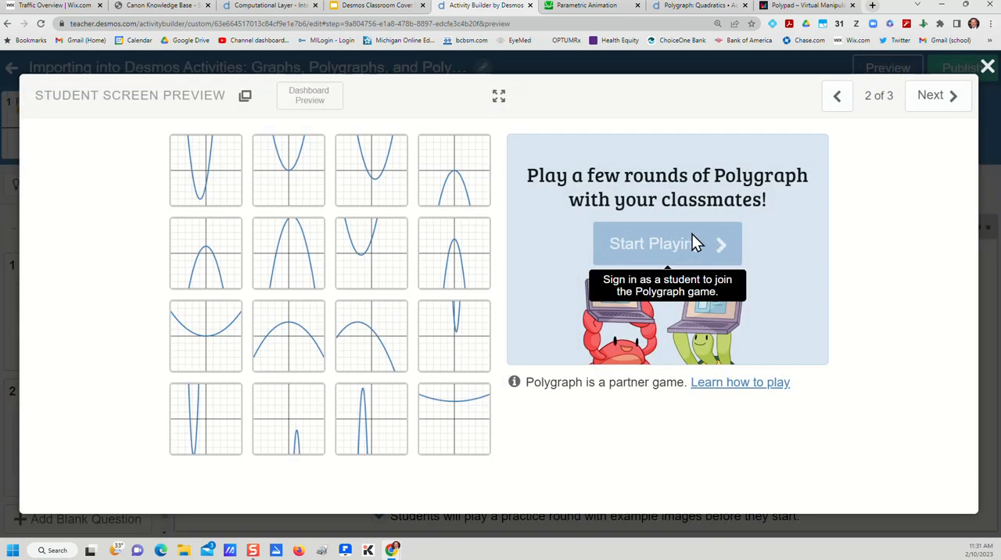
pyautogui.moveTo(610, 262)
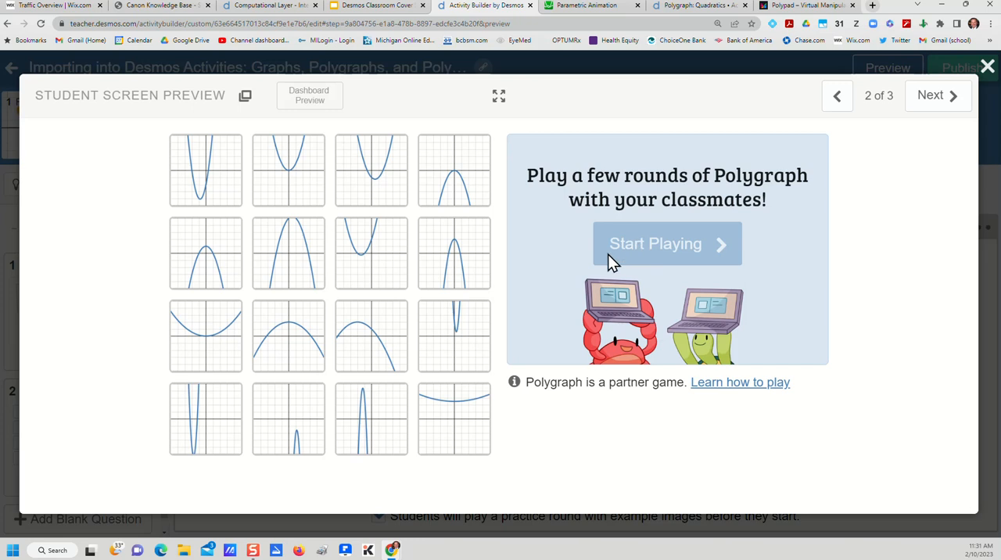
pyautogui.moveTo(814, 149)
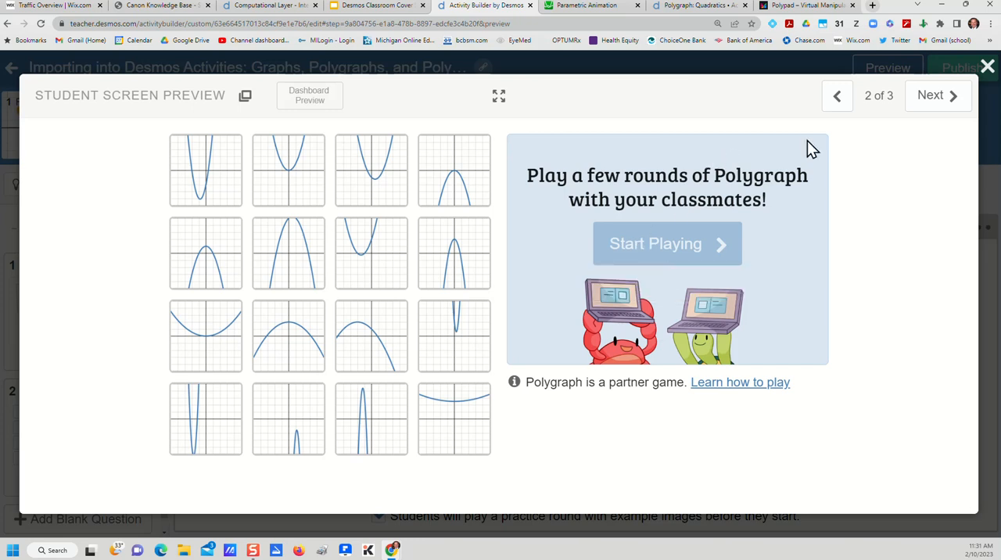
pyautogui.click(987, 65)
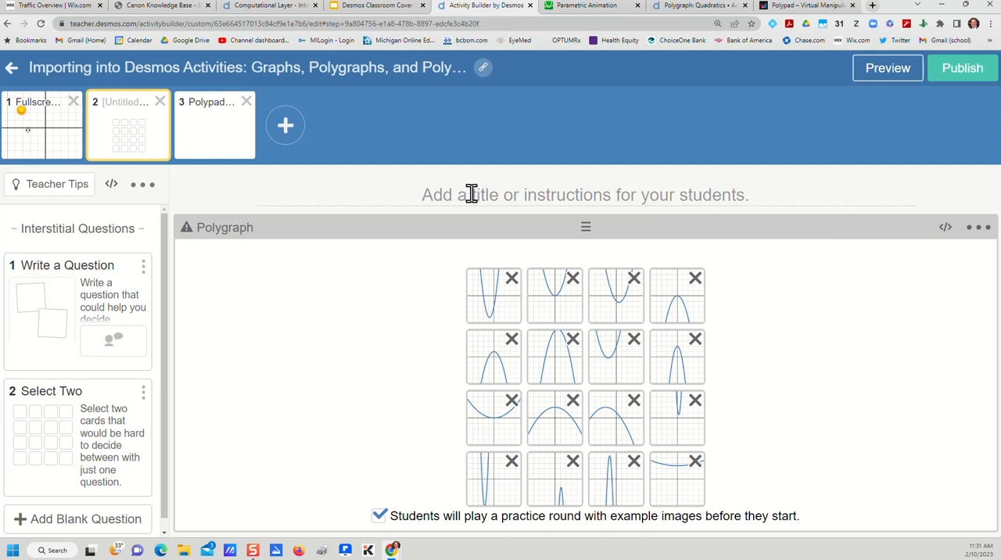
pyautogui.moveTo(463, 194)
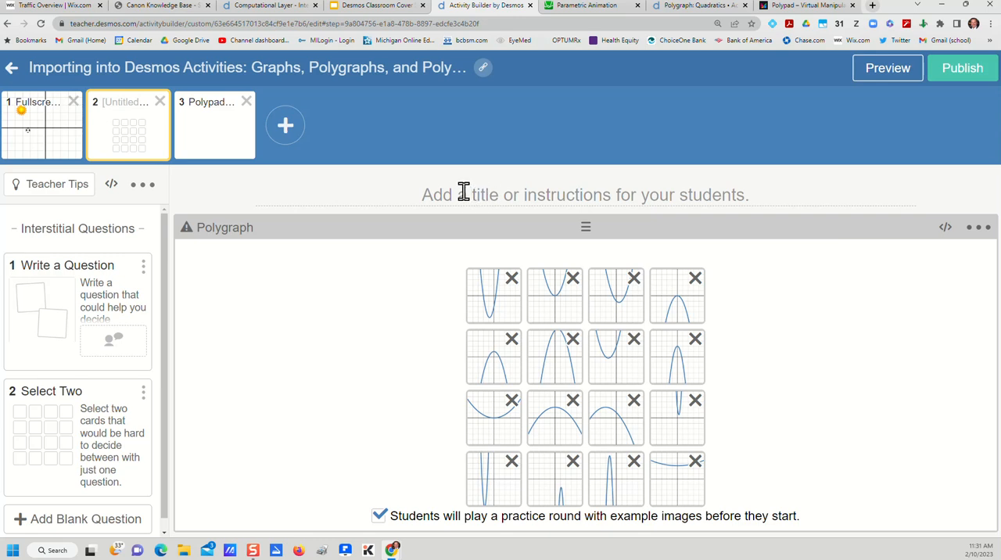
# Step: On screen 3, add a Polypad component from the Fullscreen section
pyautogui.click(214, 125)
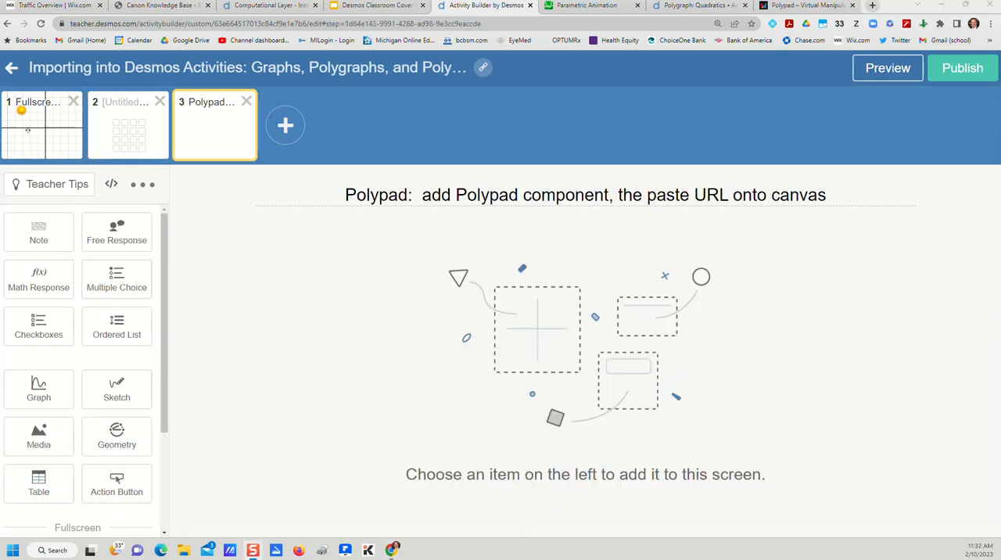
pyautogui.moveTo(214, 260)
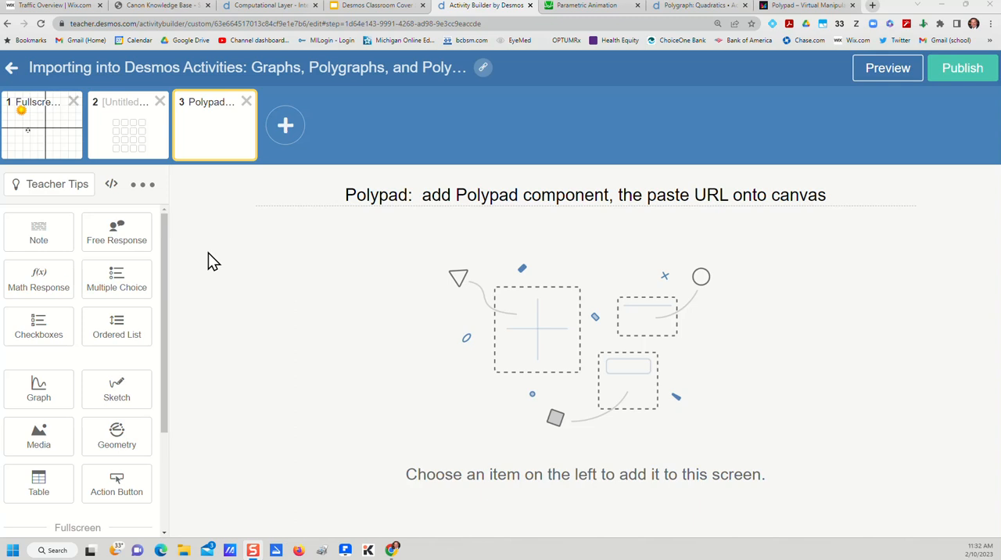
pyautogui.moveTo(437, 287)
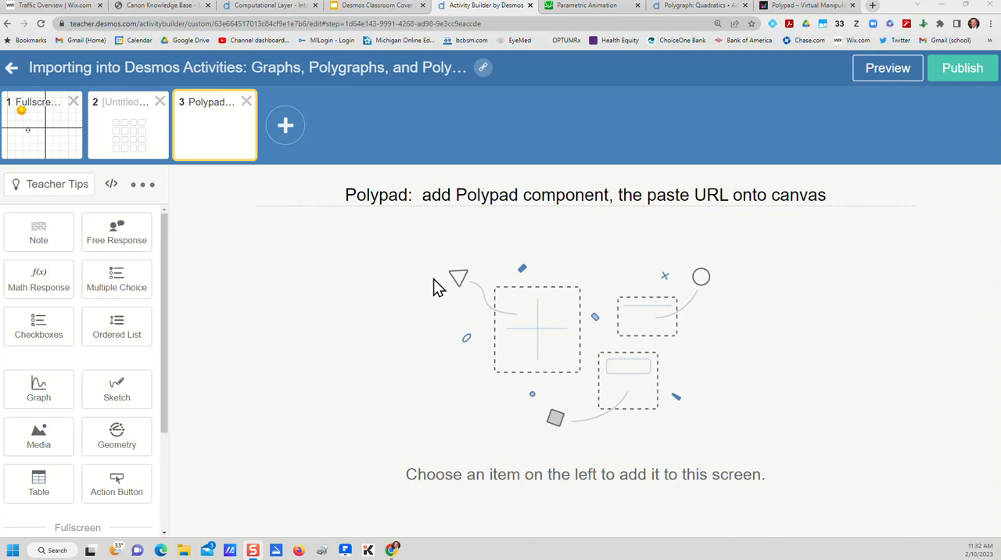
pyautogui.moveTo(563, 227)
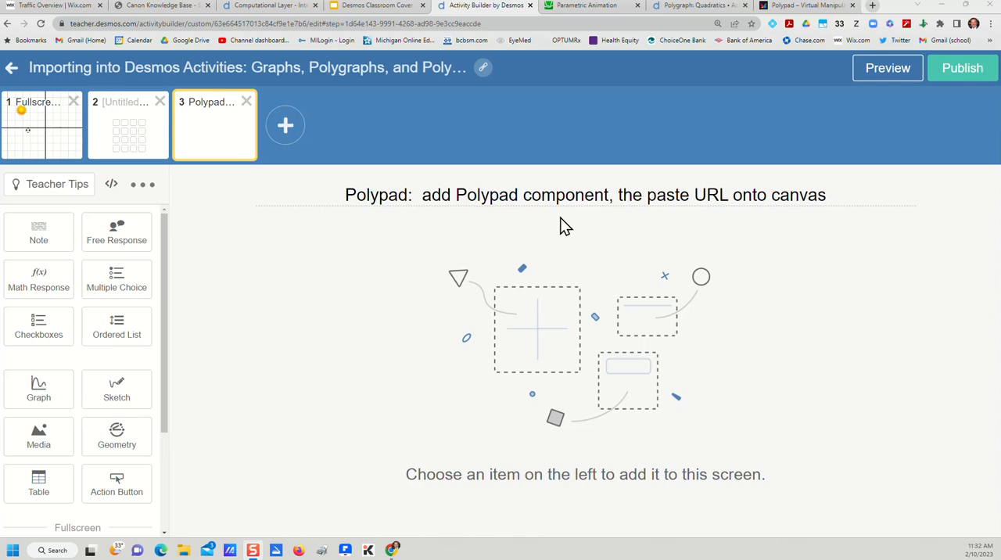
pyautogui.moveTo(533, 248)
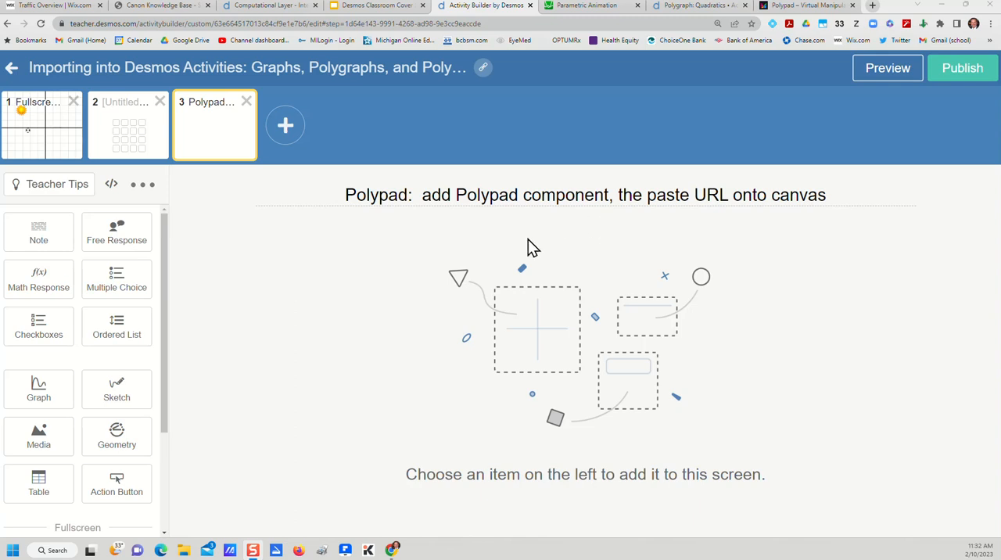
pyautogui.moveTo(466, 277)
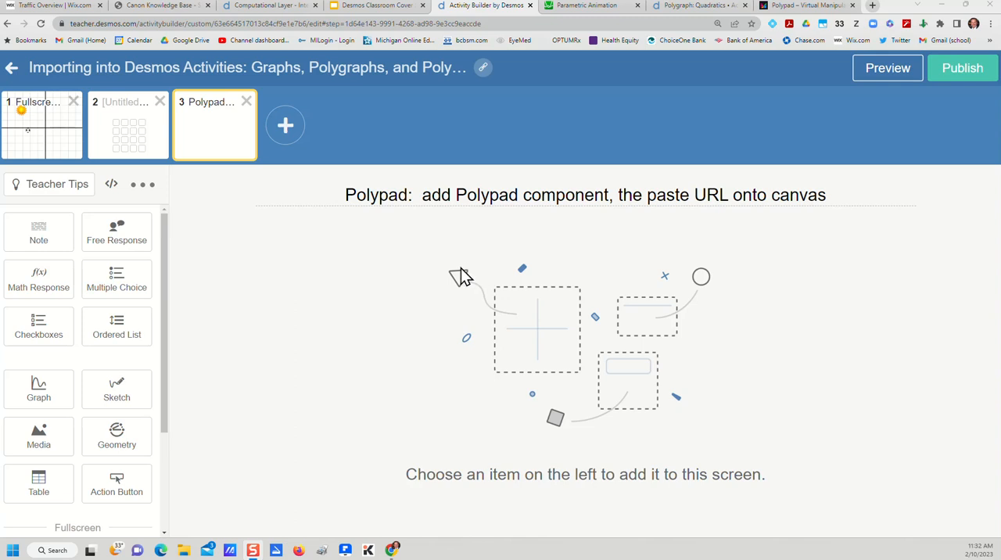
pyautogui.scroll(-3)
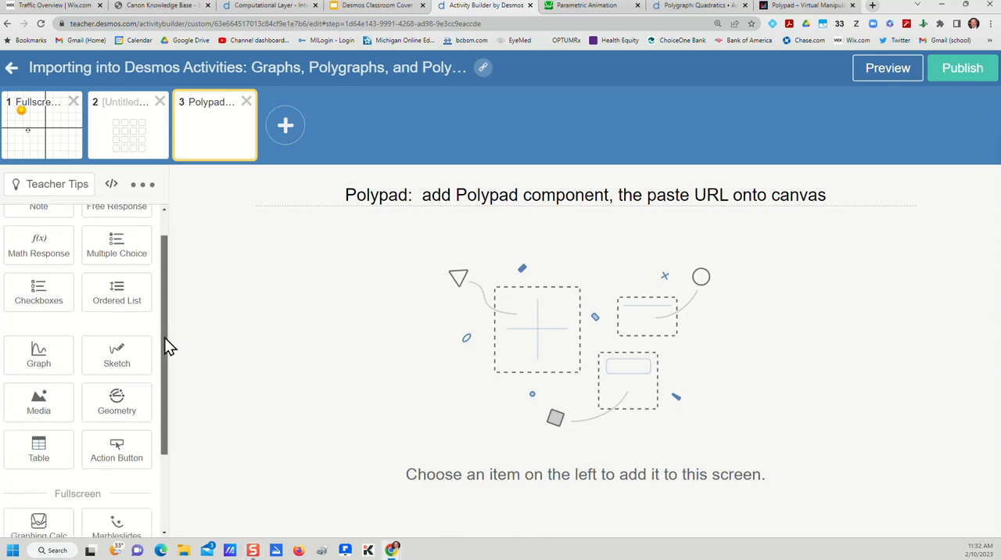
pyautogui.scroll(-3)
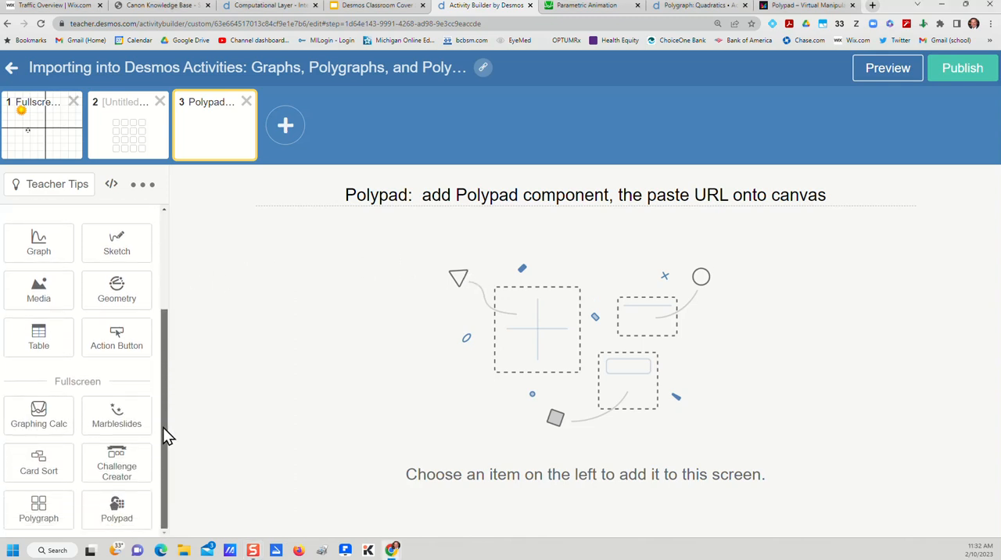
pyautogui.moveTo(117, 508)
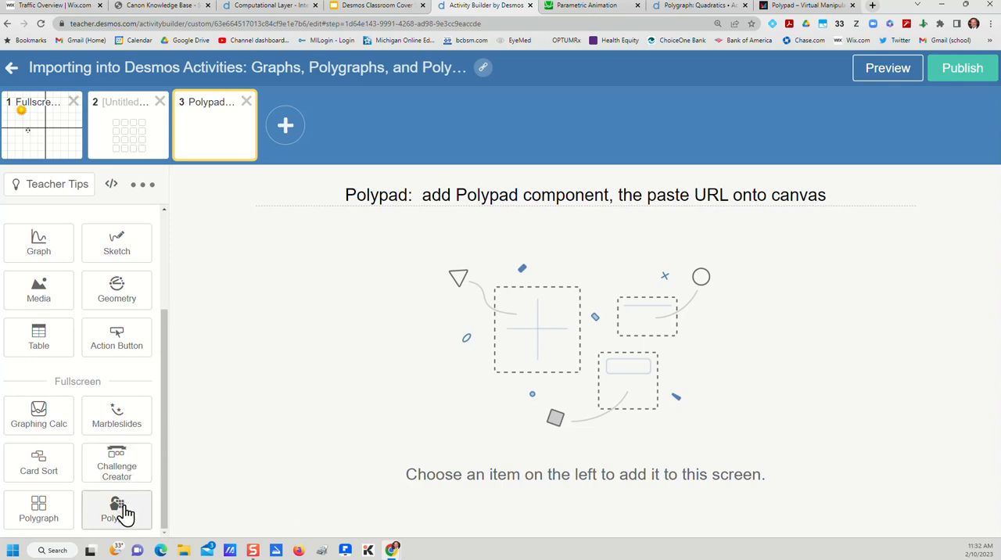
pyautogui.click(117, 509)
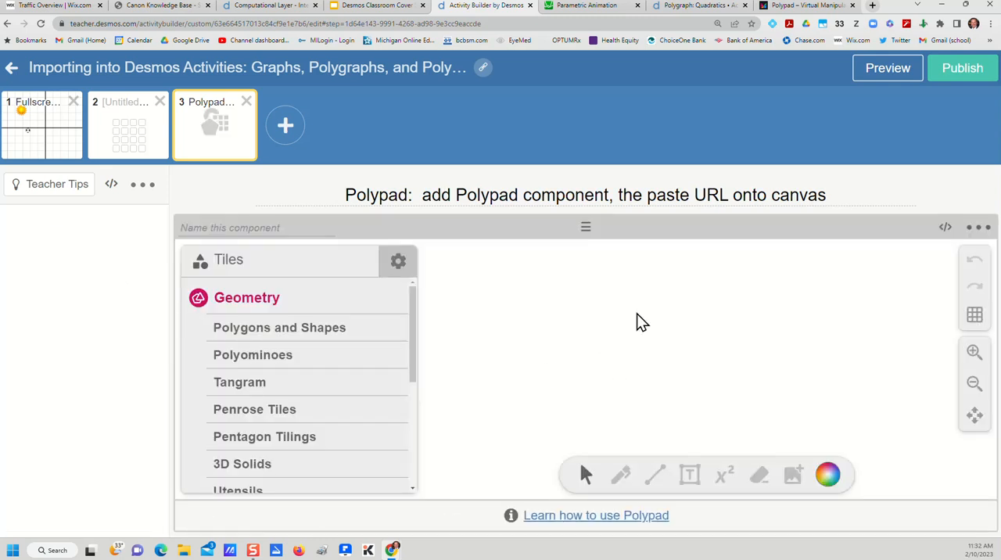
pyautogui.moveTo(620, 301)
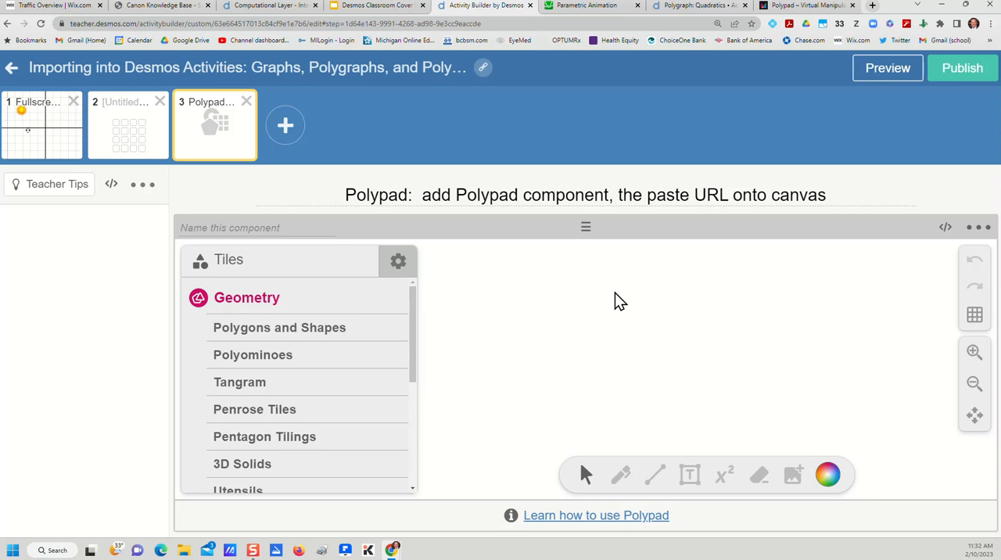
pyautogui.moveTo(628, 297)
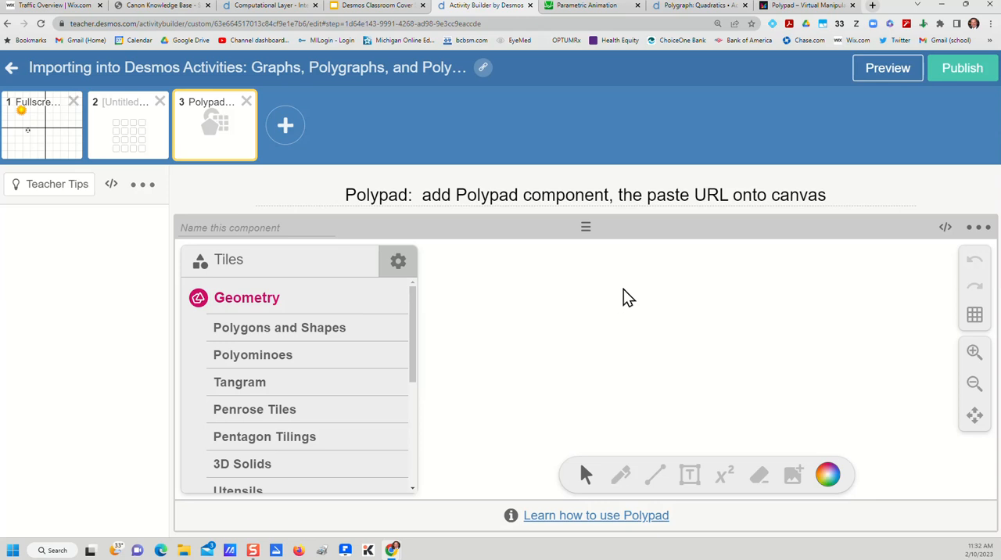
# Step: Open the 'Solve 2-step linear equations' pad from the Polypad library
pyautogui.click(806, 5)
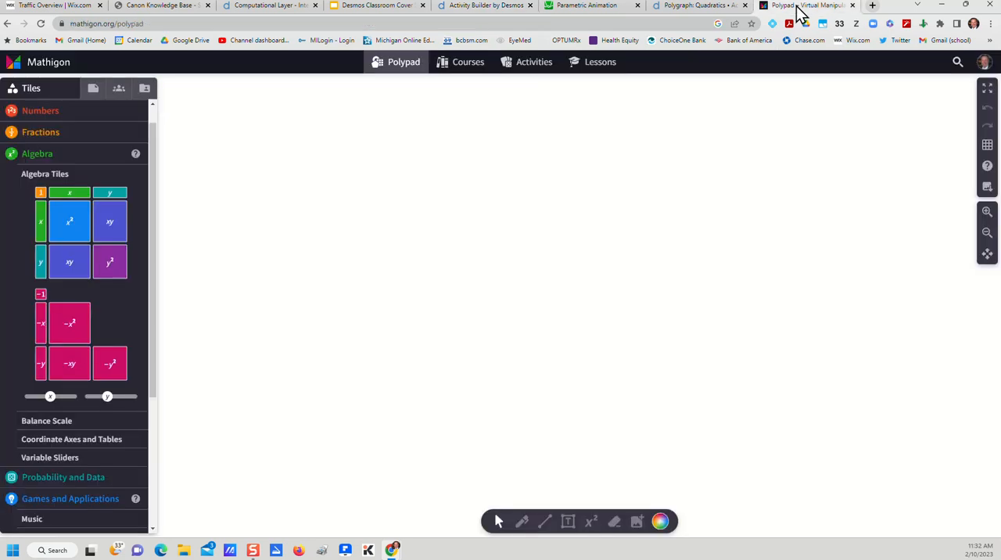
pyautogui.click(143, 87)
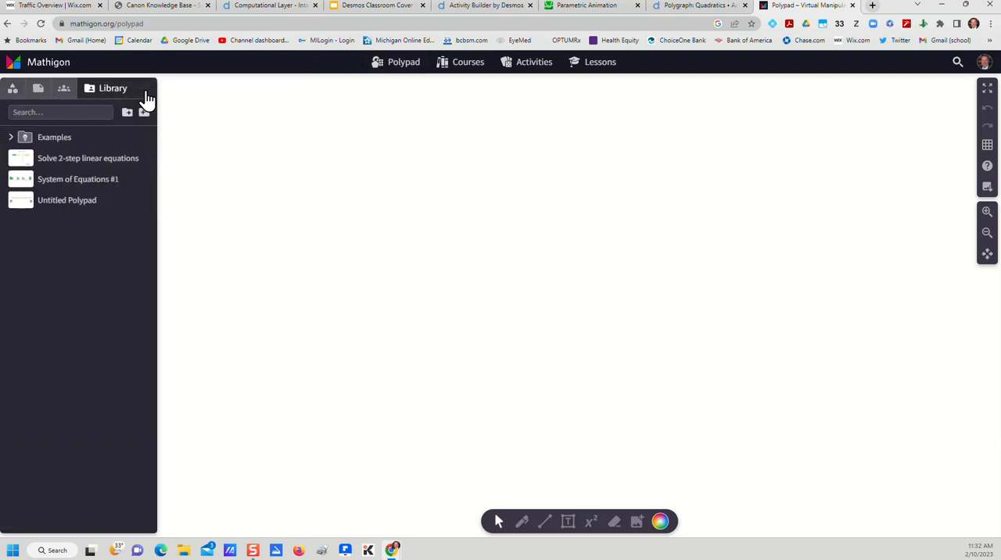
pyautogui.moveTo(78, 179)
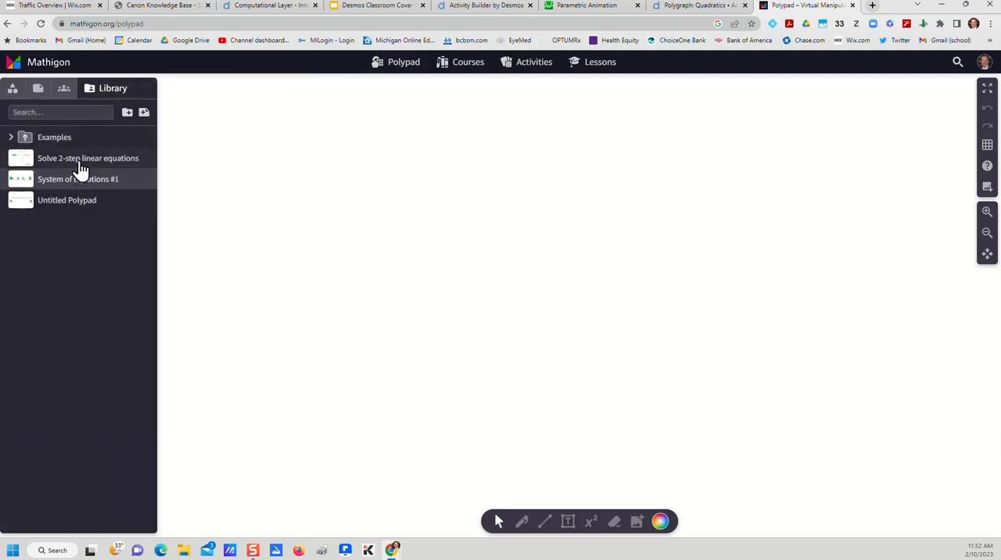
pyautogui.moveTo(82, 158)
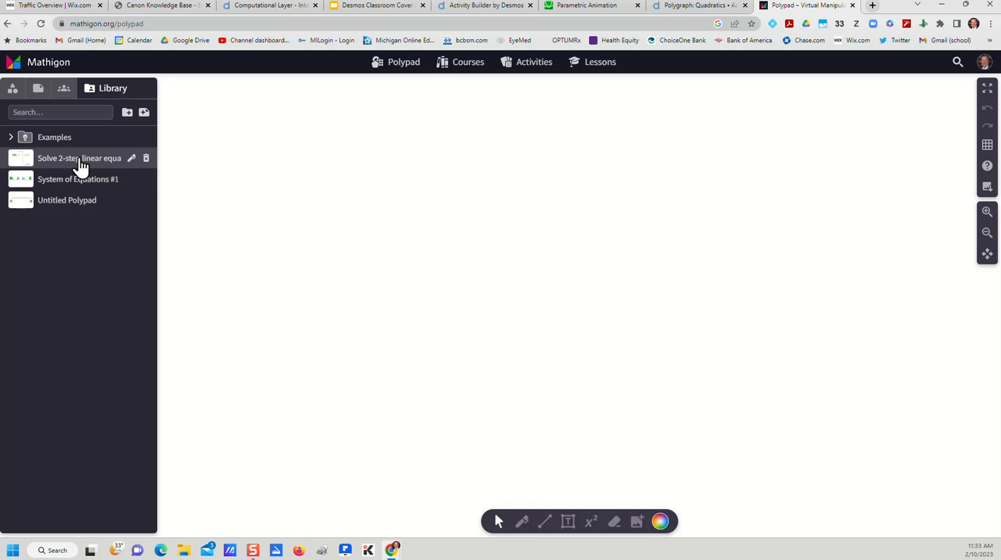
pyautogui.click(79, 158)
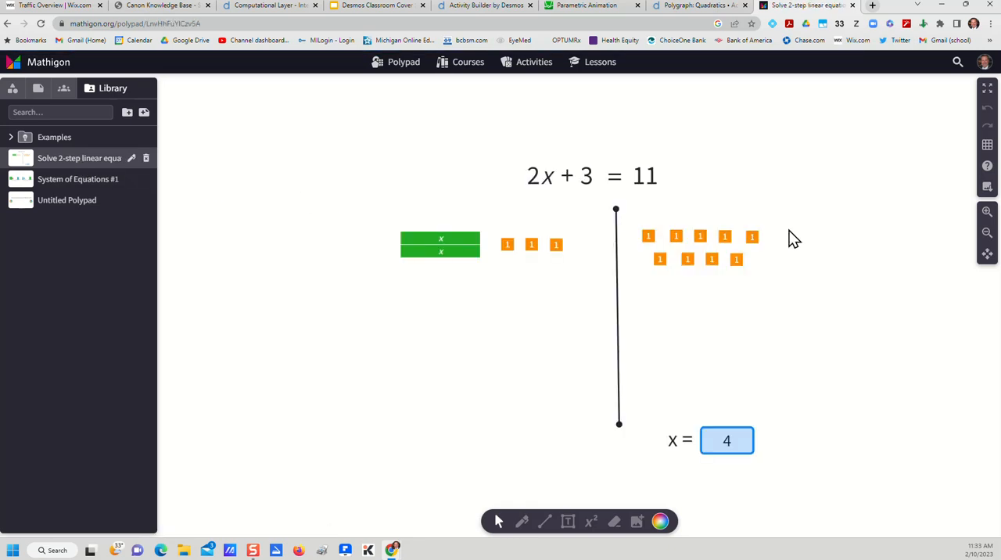
pyautogui.moveTo(686, 354)
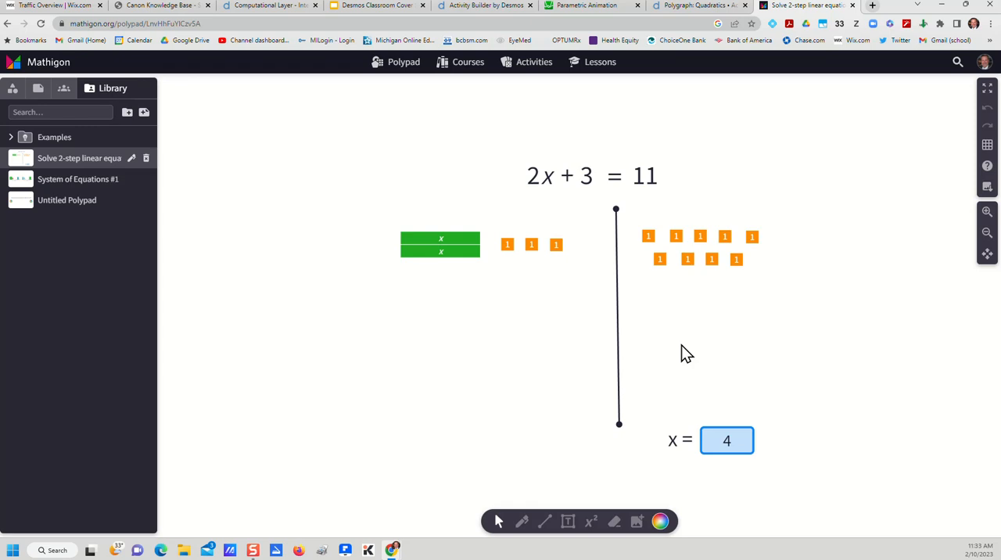
pyautogui.moveTo(679, 305)
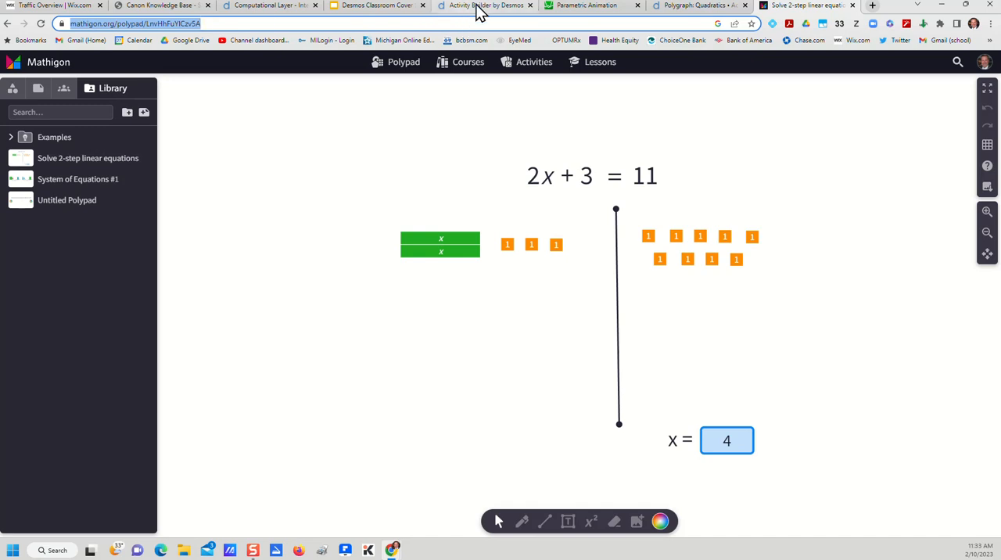
# Step: Return to the Activity Builder tab to paste the pad into screen 3
pyautogui.click(485, 5)
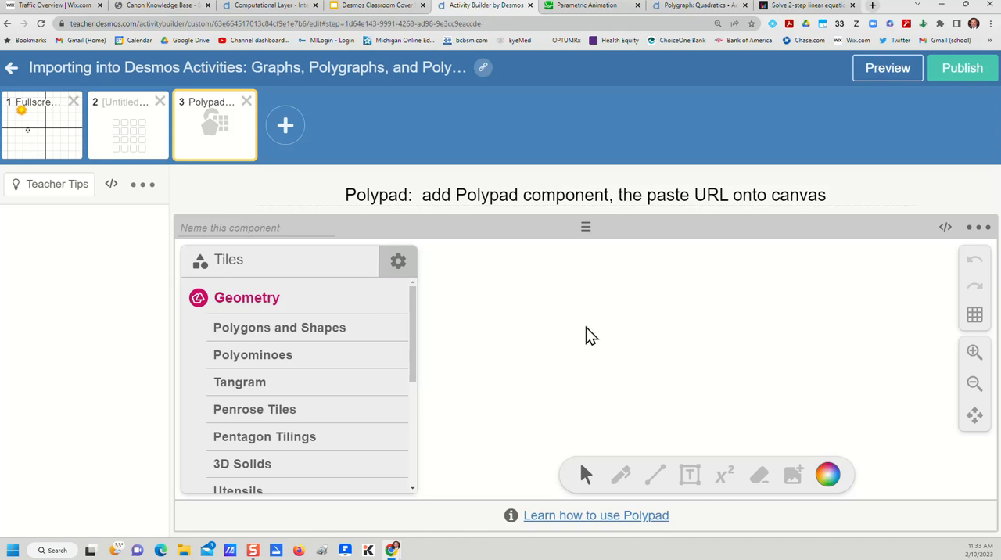
pyautogui.moveTo(606, 318)
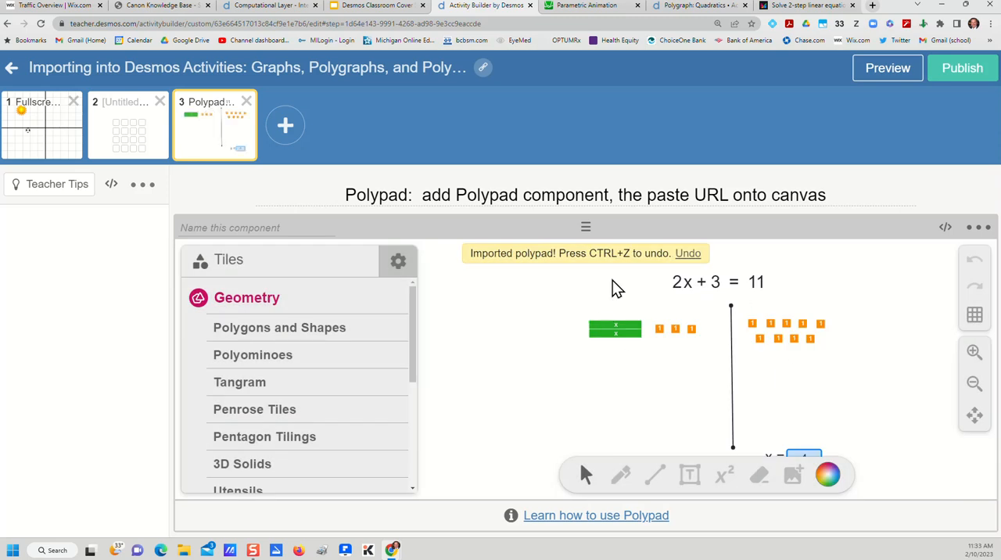
pyautogui.moveTo(722, 329)
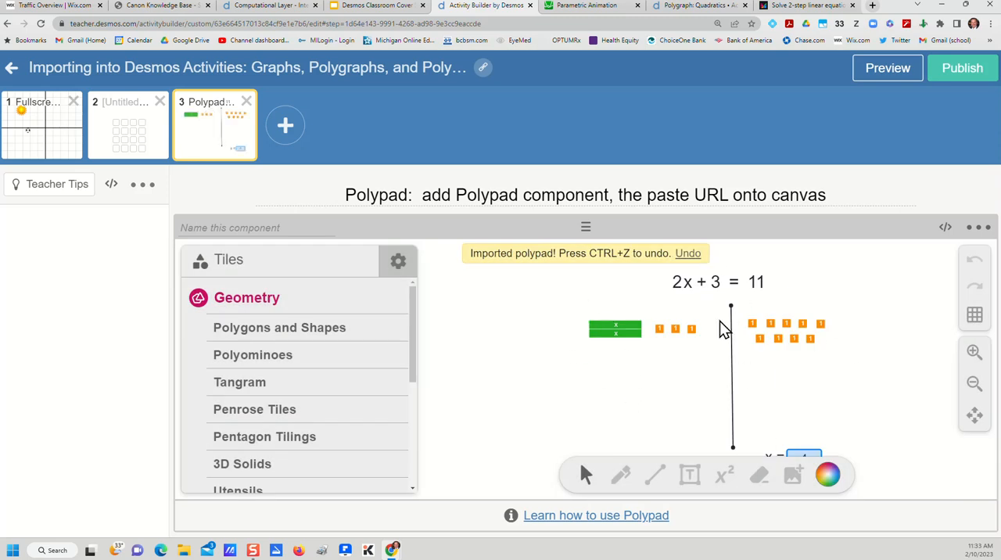
# Step: Preview the third screen as a student and scroll to view the 2x + 3 = 11 tiles
pyautogui.click(887, 68)
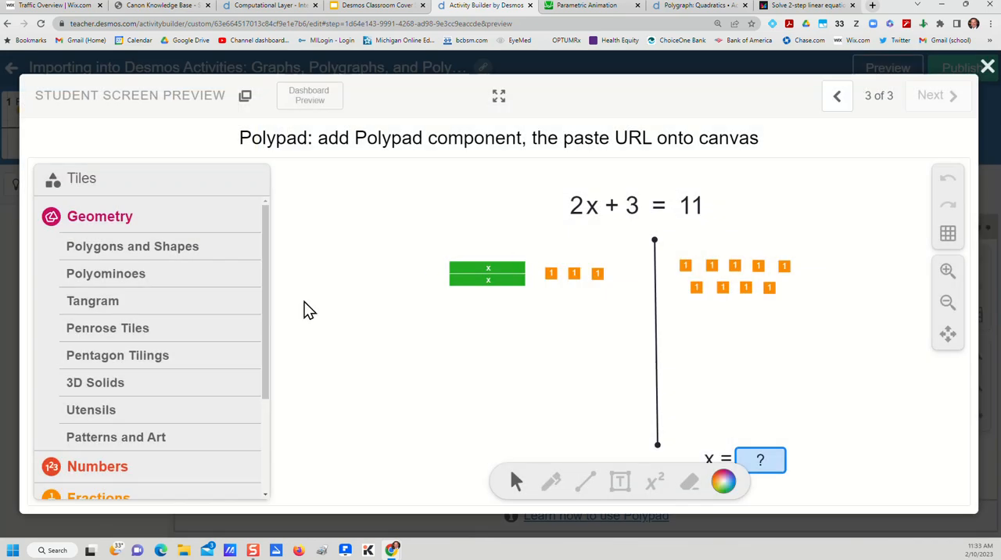
pyautogui.scroll(-3)
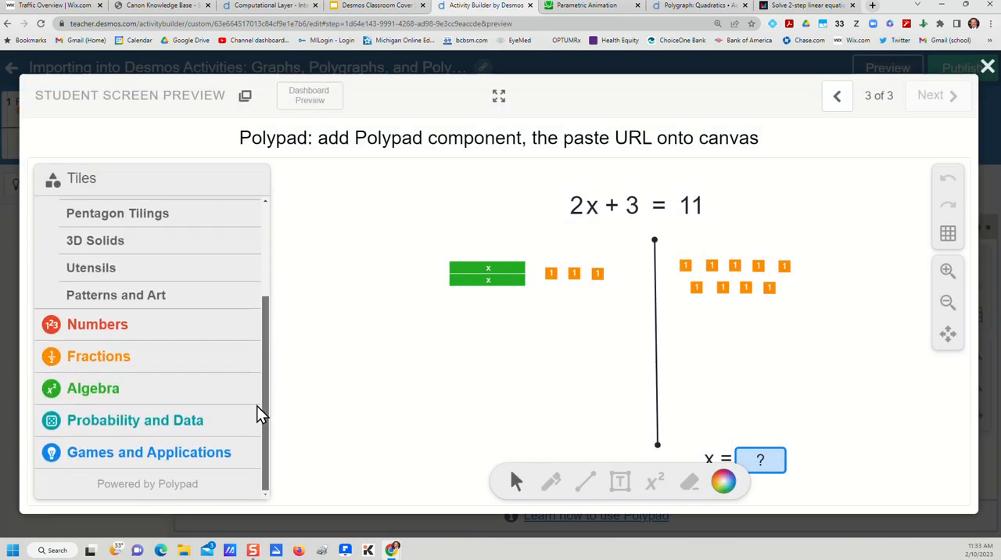
pyautogui.moveTo(303, 409)
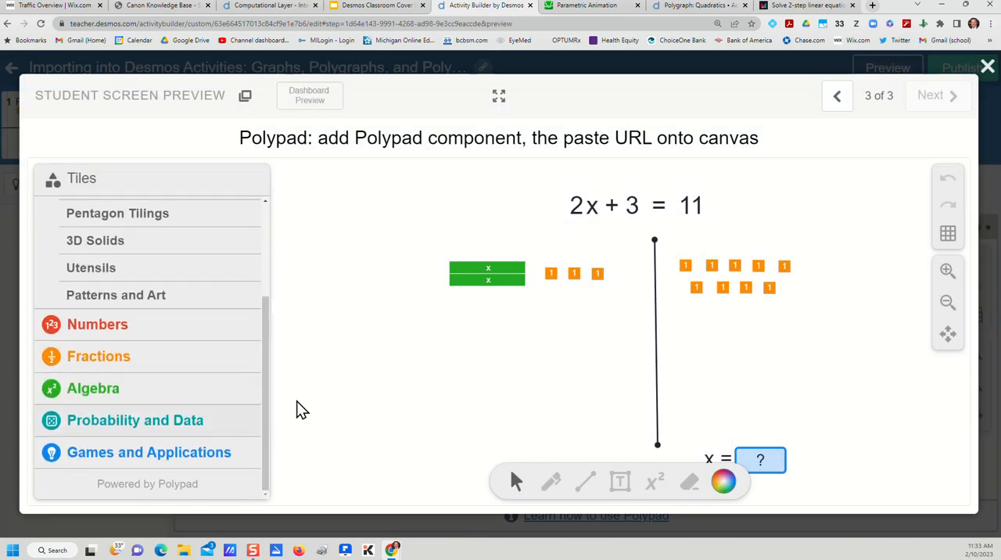
pyautogui.moveTo(372, 324)
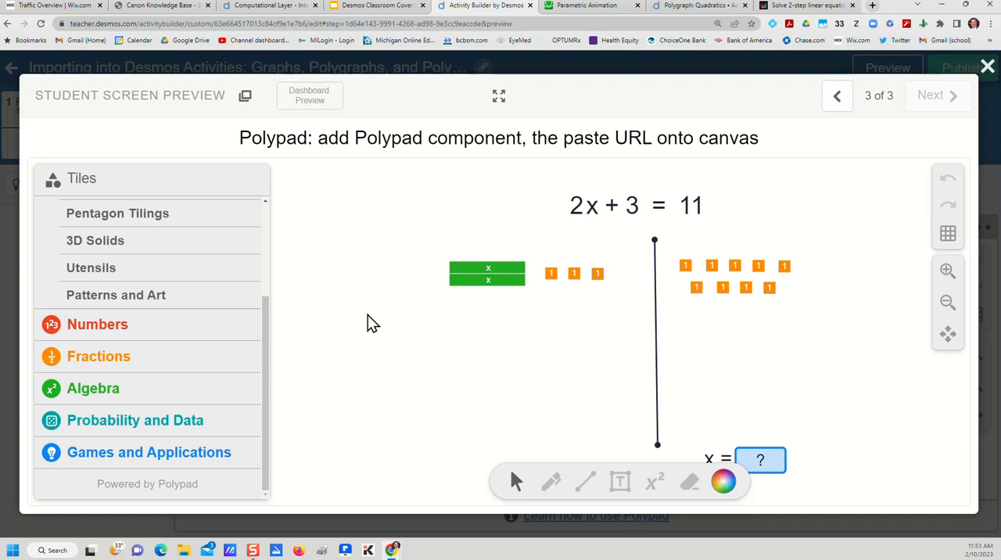